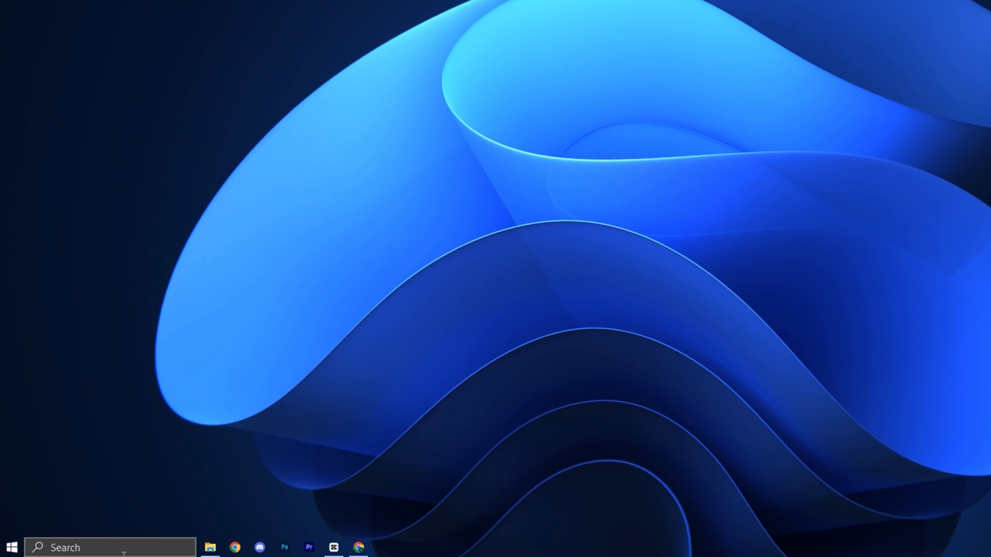
Step: Launch System Configuration from Start search for 'msc' and show its Boot settings
{"action": "type", "text": "msc"}
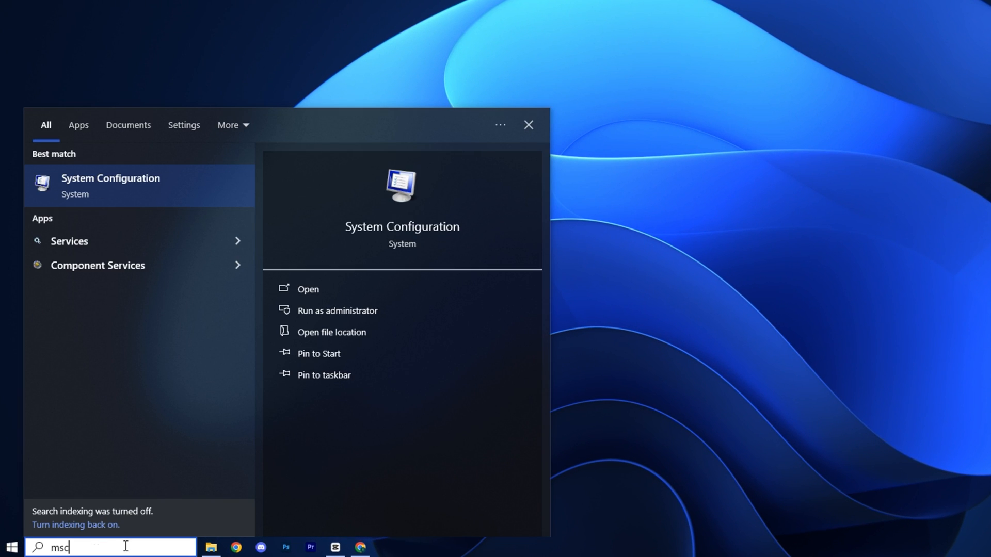
{"action": "left_click", "coordinate": [307, 289]}
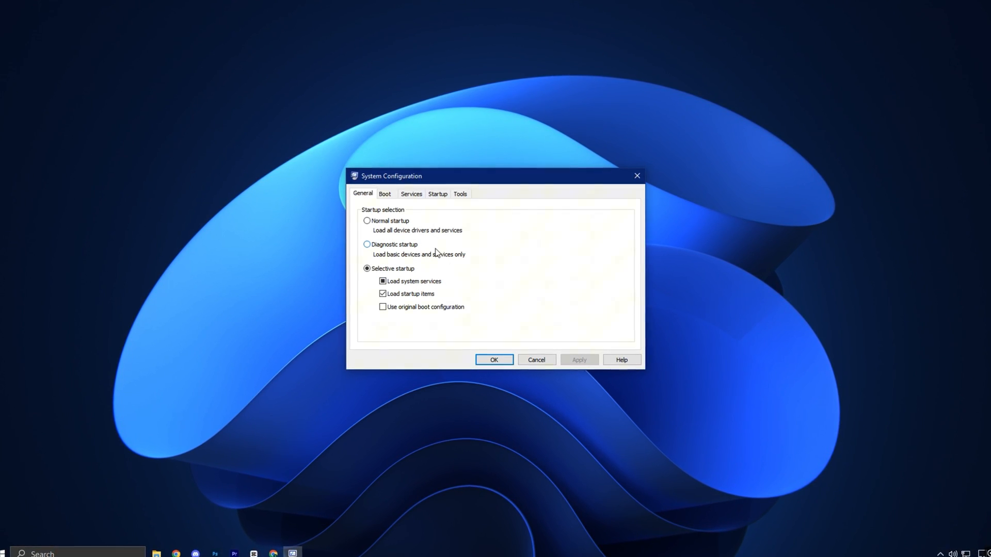
{"action": "left_click", "coordinate": [384, 193]}
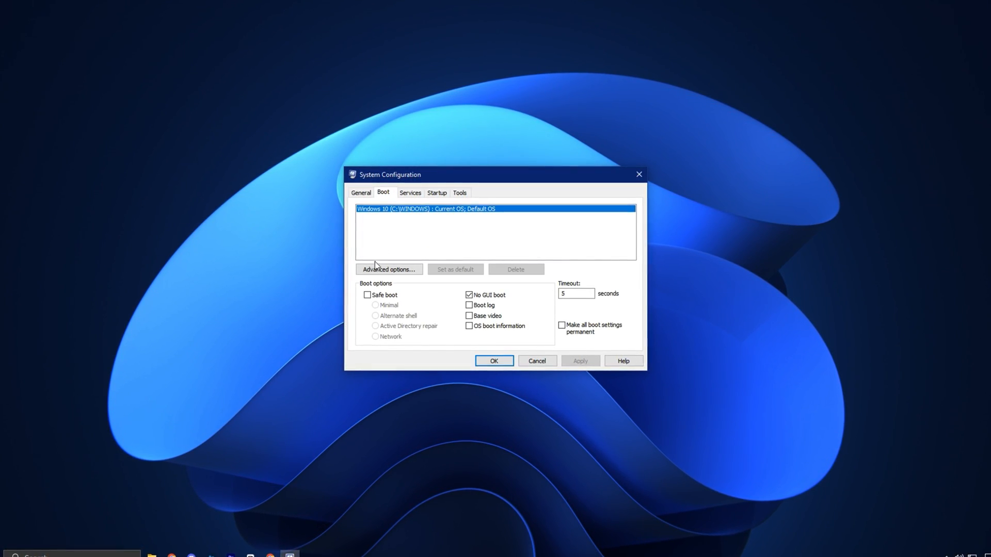
Step: In advanced boot options, enable Number of processors and set it to 8
{"action": "left_click", "coordinate": [387, 269]}
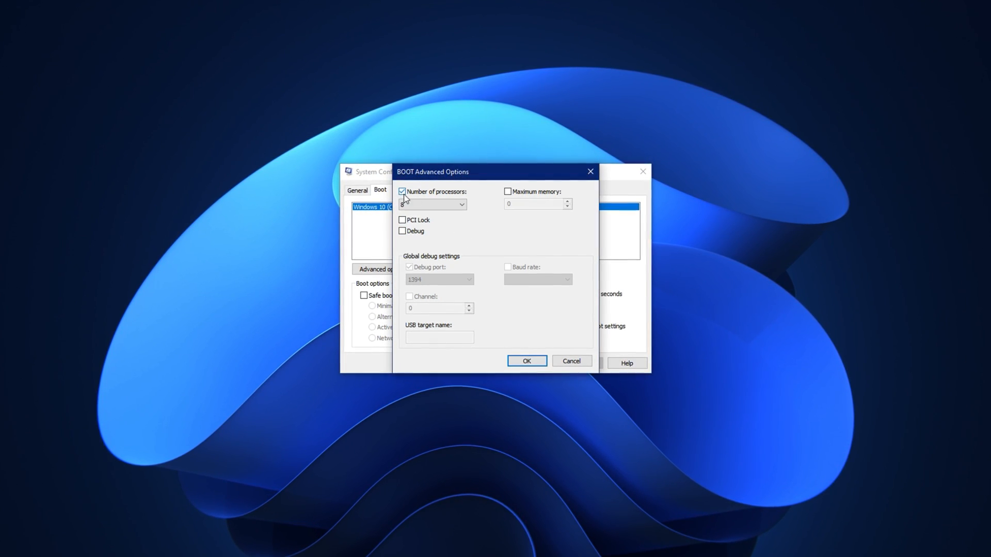
{"action": "left_click", "coordinate": [461, 203]}
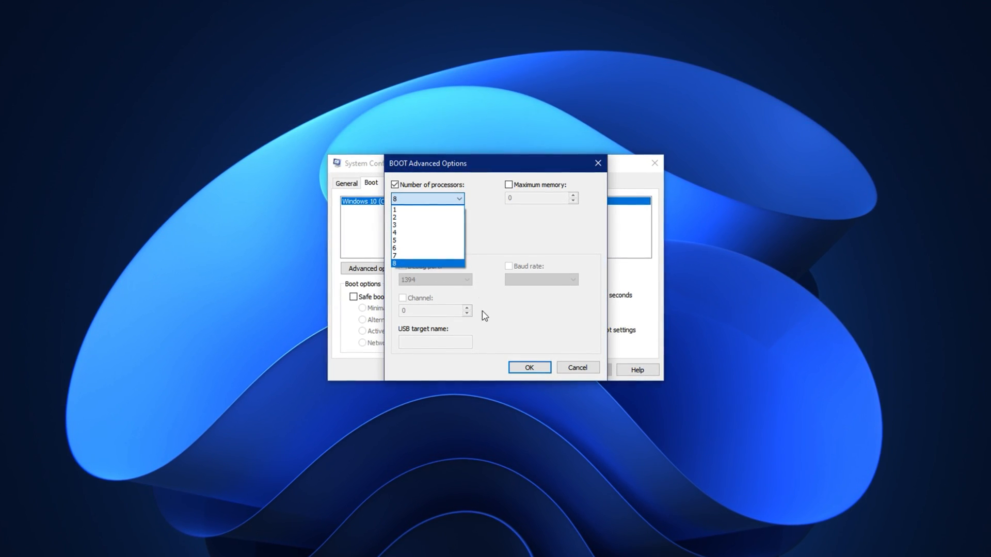
{"action": "left_click", "coordinate": [528, 367]}
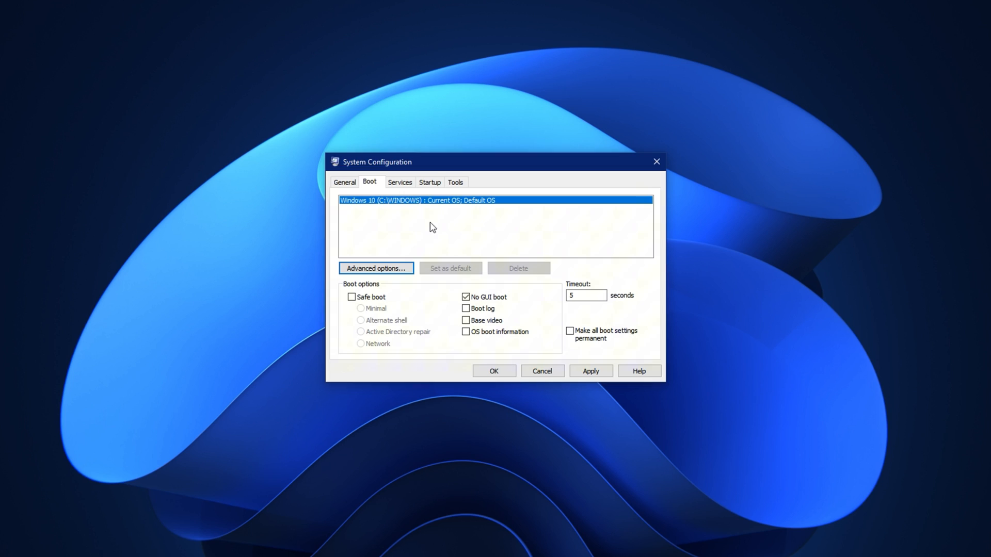
Step: Hide all Microsoft services, review the remaining services, then move to the Startup page
{"action": "left_click", "coordinate": [398, 182]}
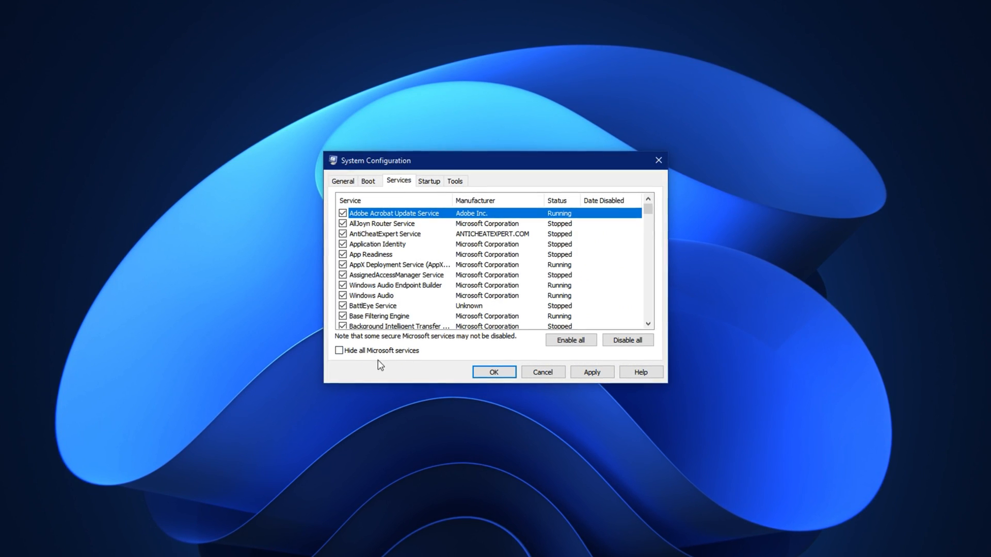
{"action": "left_click", "coordinate": [336, 351]}
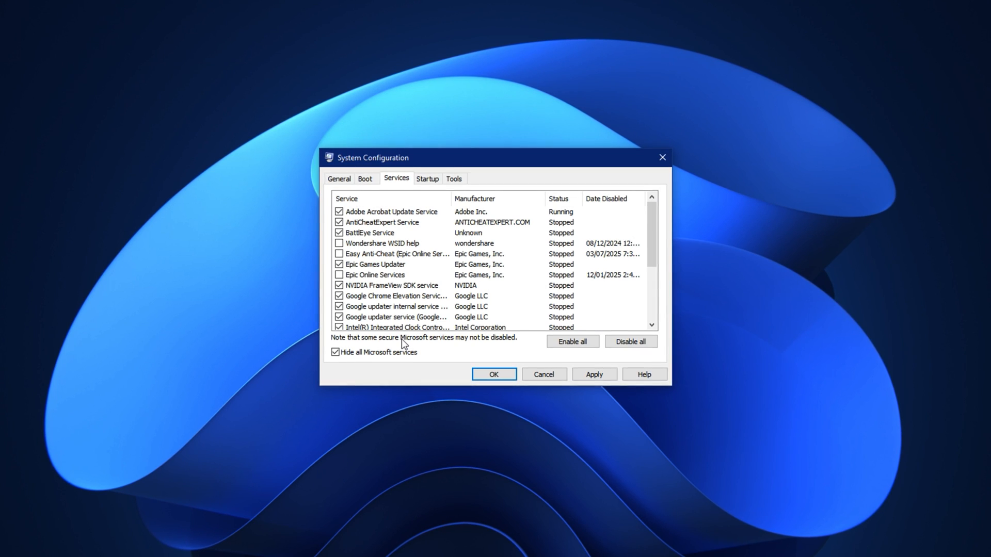
{"action": "scroll", "scroll_direction": "down", "scroll_amount": 3}
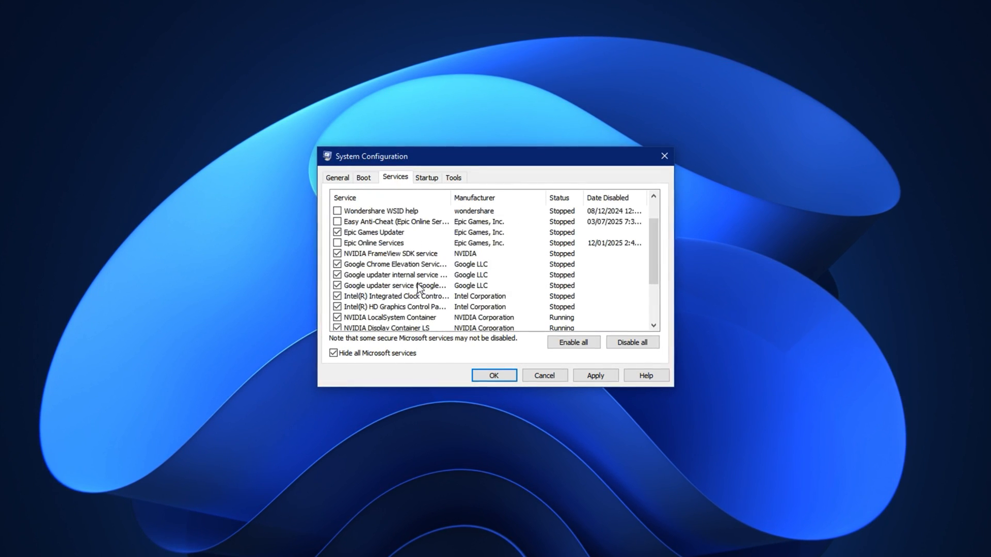
{"action": "scroll", "scroll_direction": "down", "scroll_amount": 3}
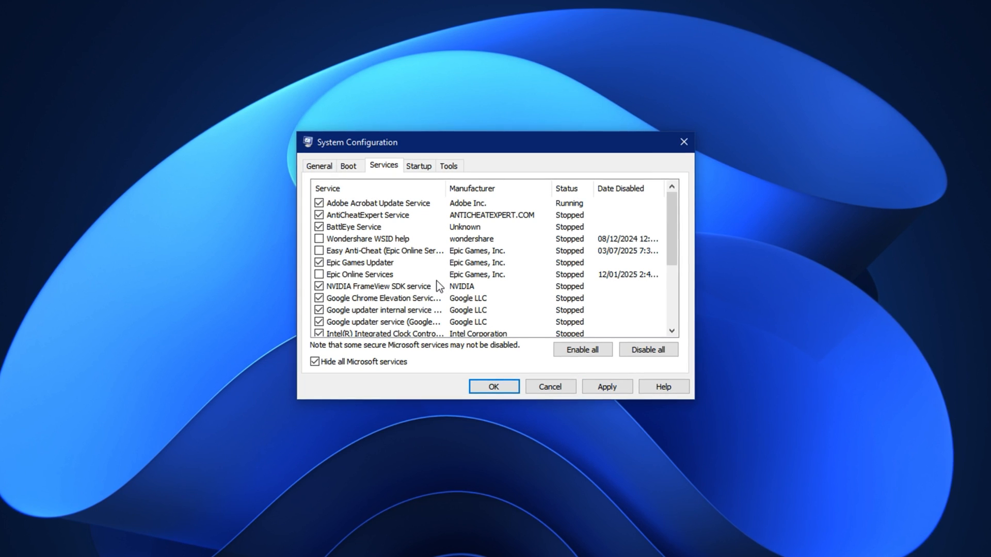
{"action": "left_click", "coordinate": [418, 166]}
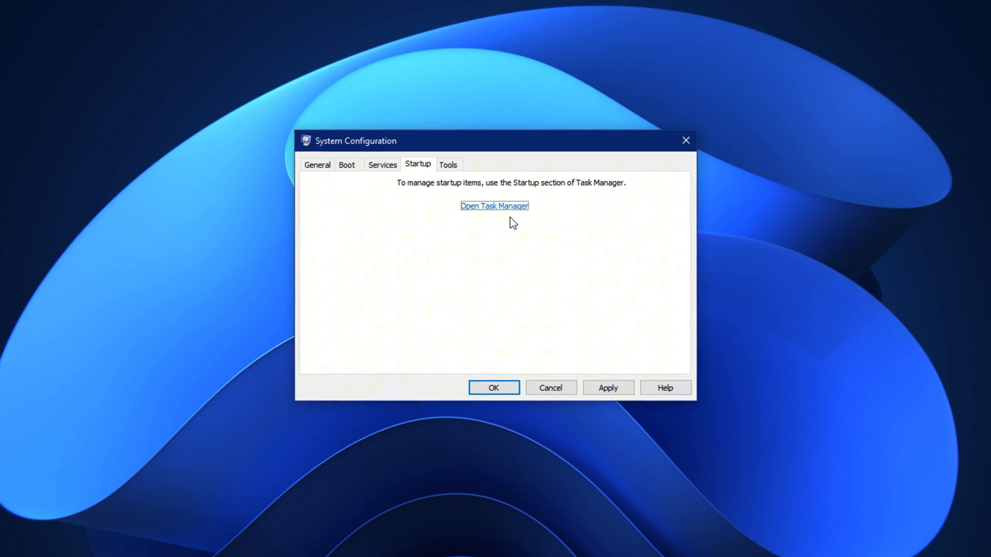
{"action": "left_click", "coordinate": [494, 205]}
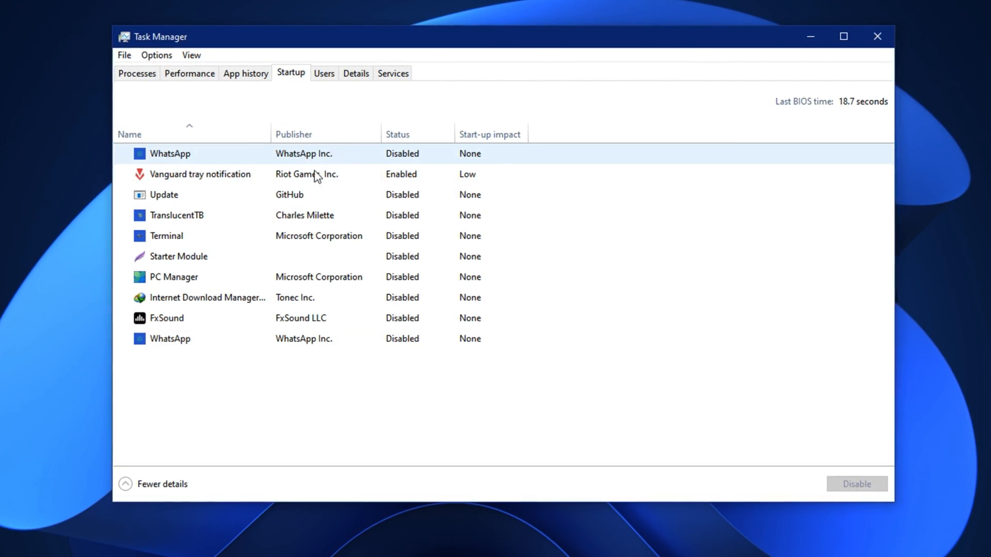
{"action": "left_click", "coordinate": [174, 215]}
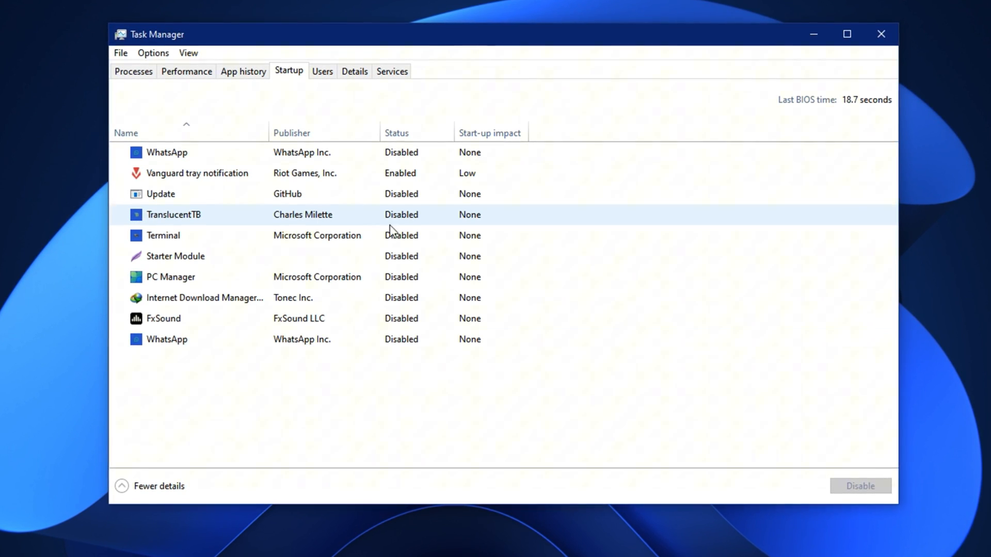
{"action": "left_click", "coordinate": [167, 276]}
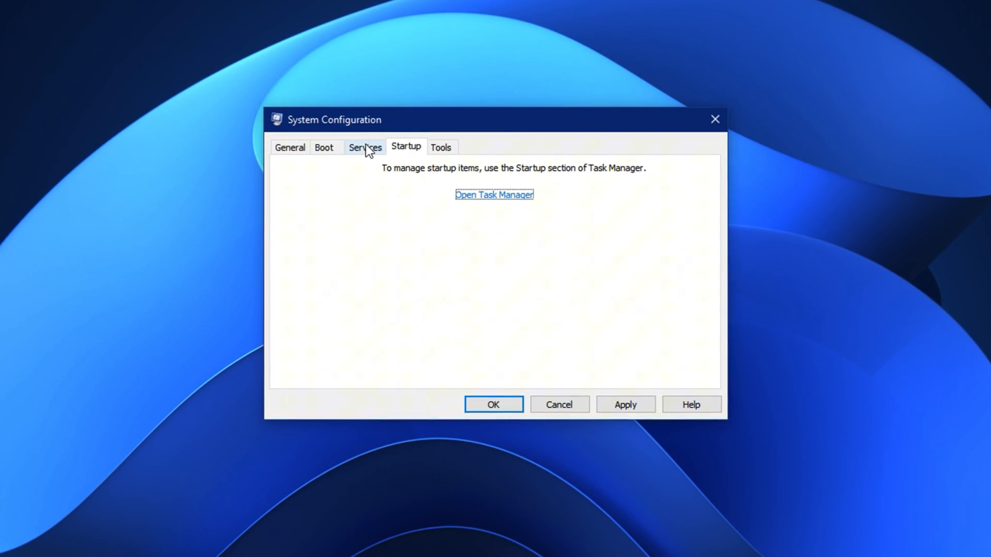
{"action": "left_click", "coordinate": [323, 146]}
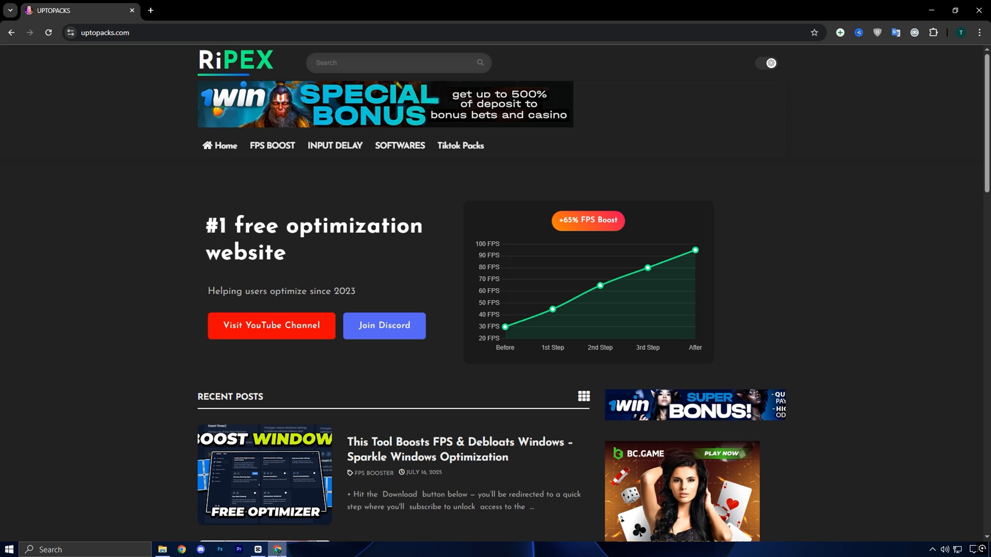
{"action": "mouse_move", "coordinate": [117, 65]}
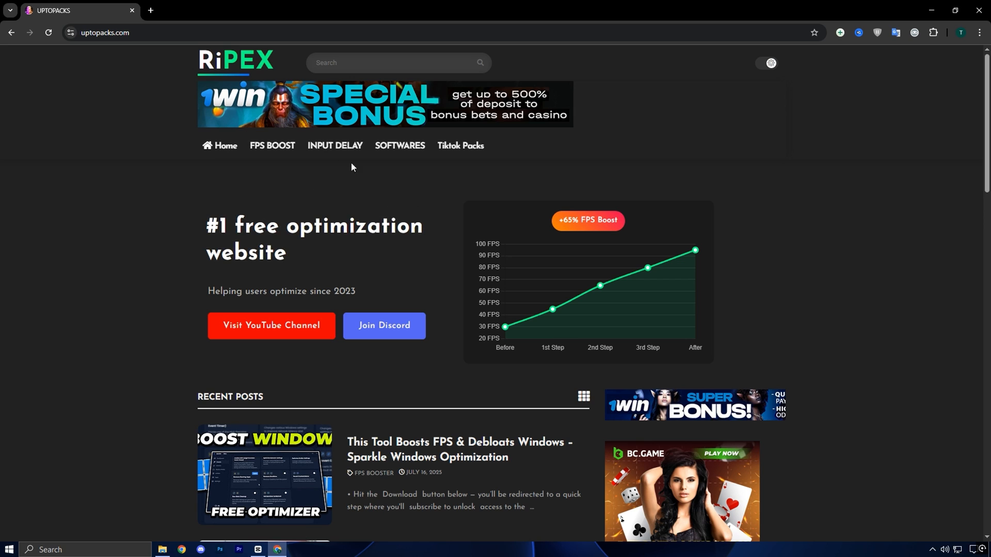
{"action": "scroll", "scroll_direction": "down", "scroll_amount": 3}
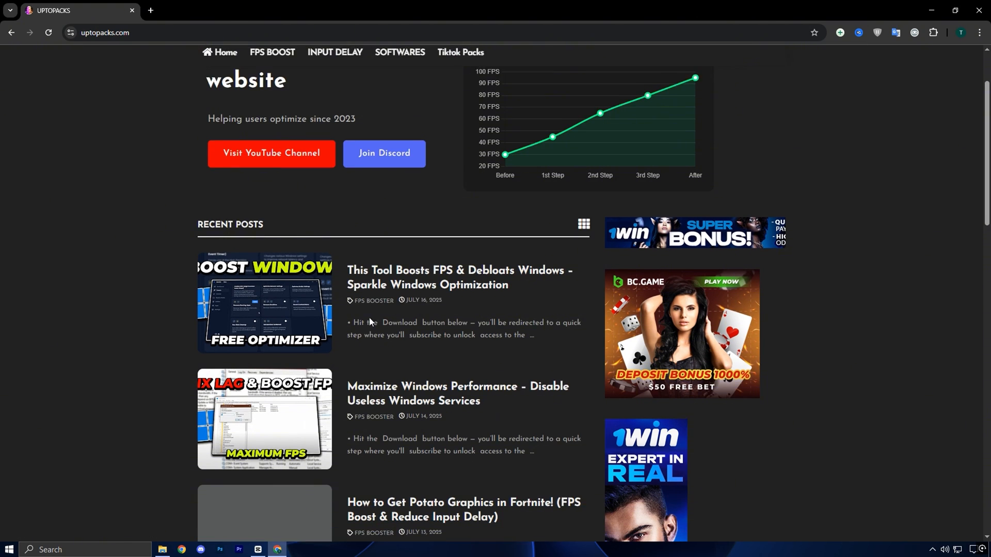
{"action": "scroll", "scroll_direction": "down", "scroll_amount": 3}
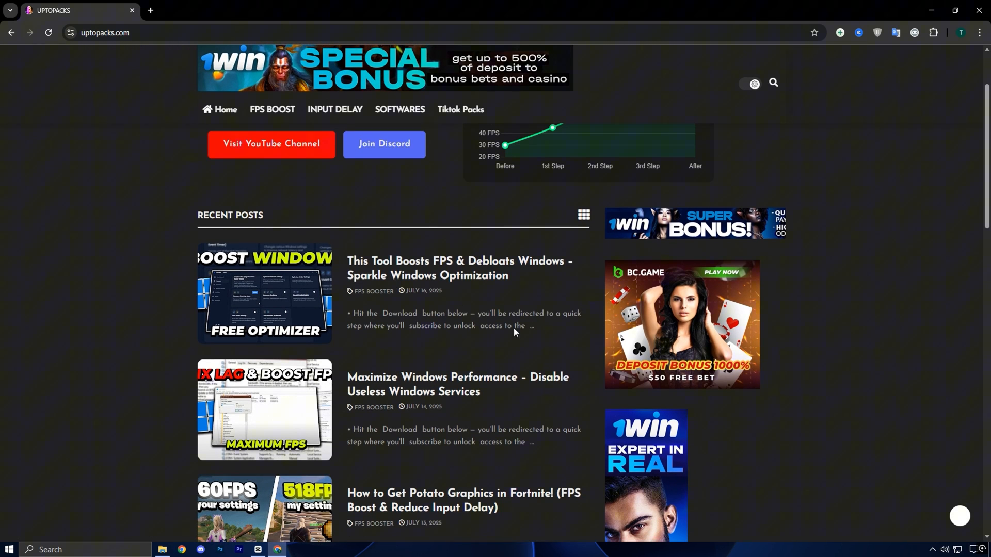
{"action": "mouse_move", "coordinate": [389, 291]}
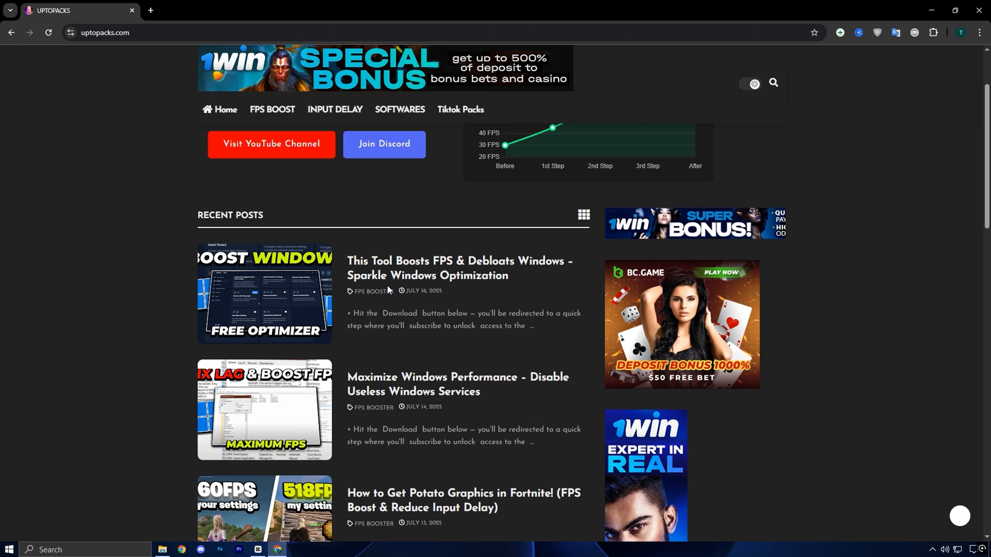
{"action": "mouse_move", "coordinate": [408, 342]}
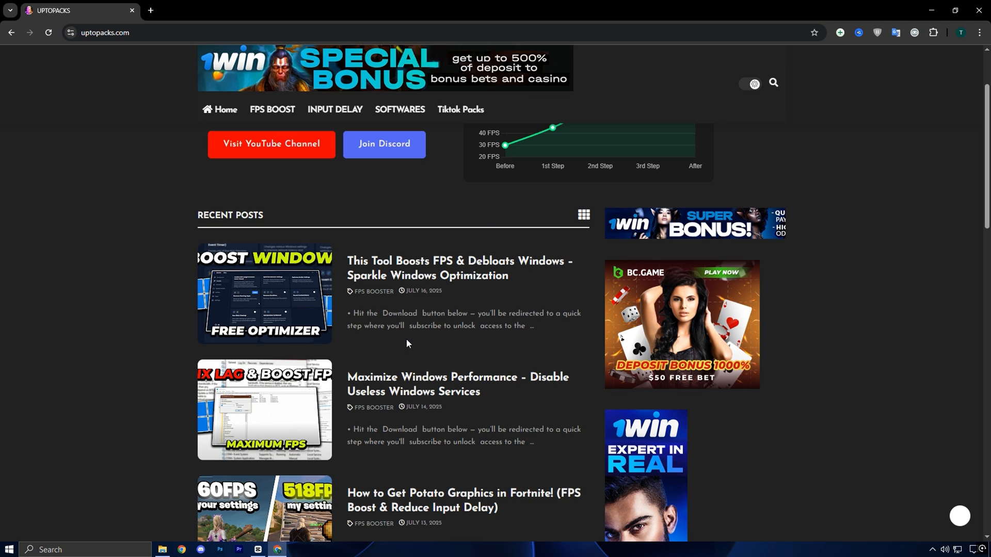
{"action": "mouse_move", "coordinate": [440, 384]}
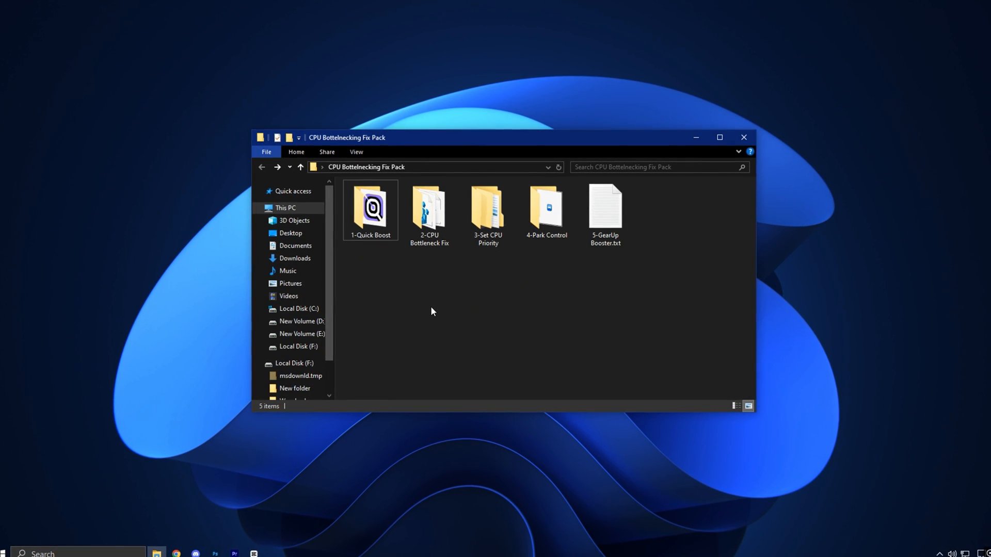
Step: Run QuickBoost.exe from the 1-Quick Boost folder of the fix pack
{"action": "double_click", "coordinate": [370, 209]}
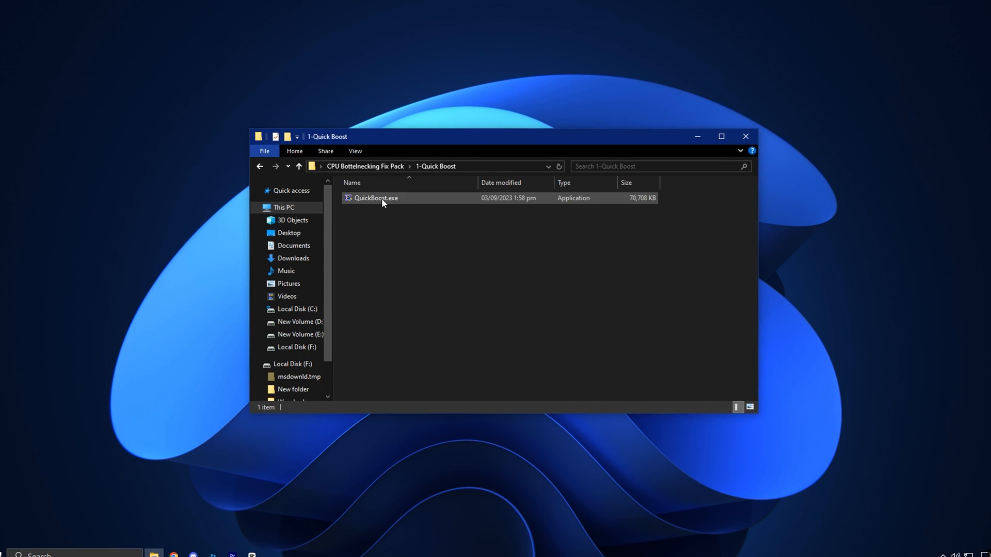
{"action": "double_click", "coordinate": [376, 198]}
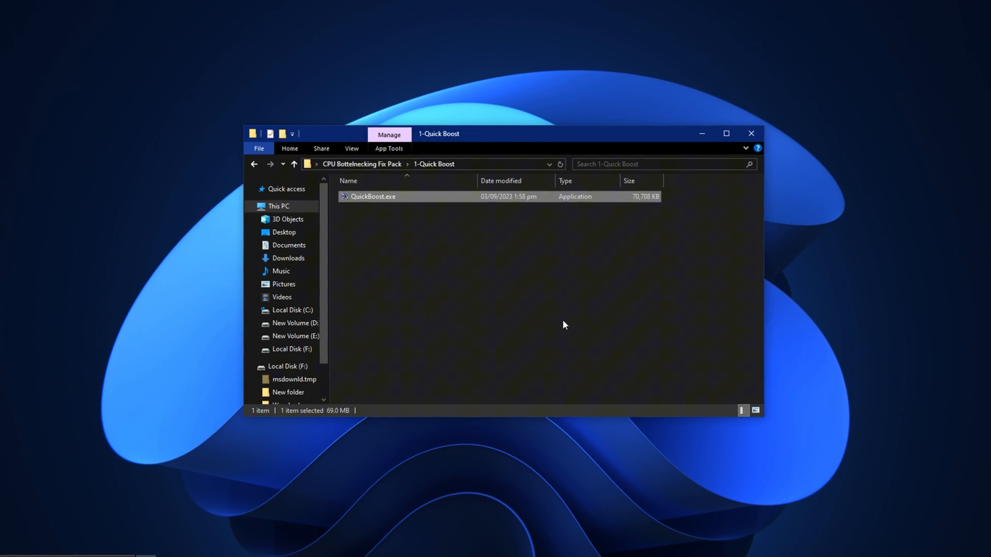
{"action": "double_click", "coordinate": [372, 196]}
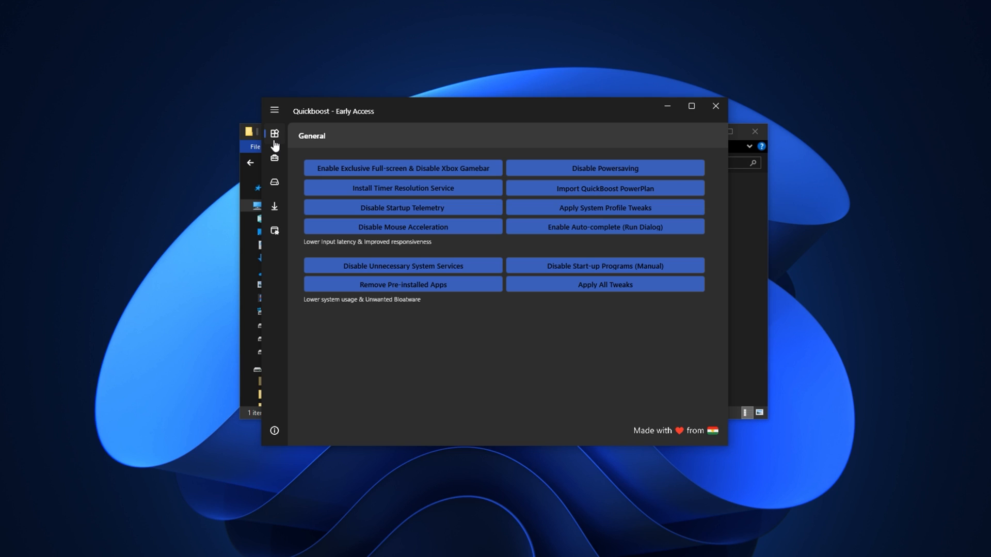
Step: Browse QuickBoost's Clean-up and Windows pages, returning to the General tweaks page
{"action": "left_click", "coordinate": [272, 206]}
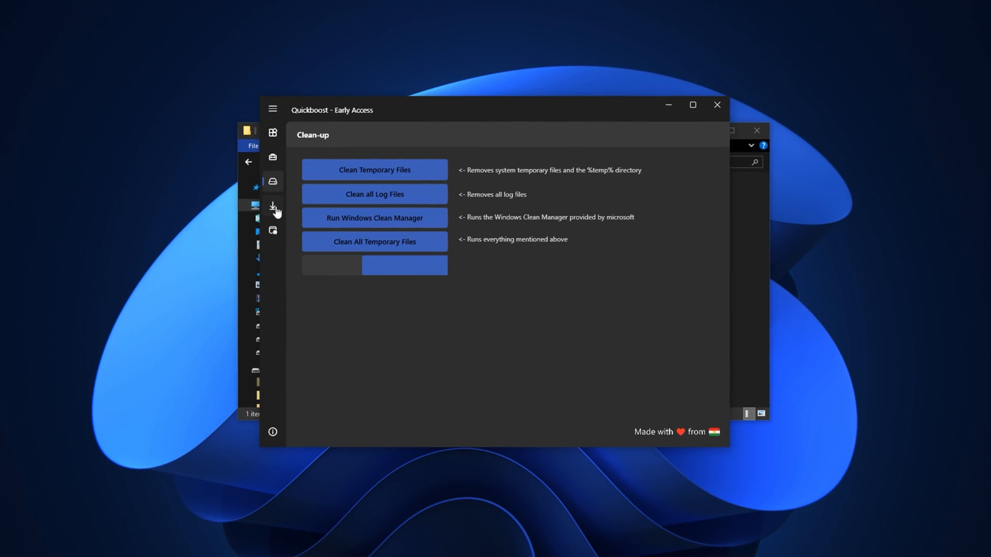
{"action": "left_click", "coordinate": [271, 229]}
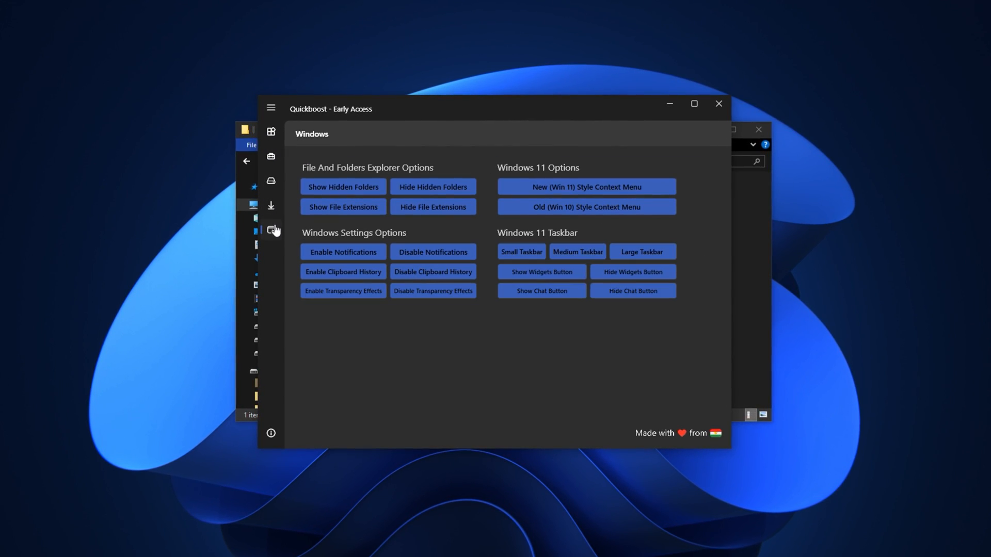
{"action": "left_click", "coordinate": [268, 131]}
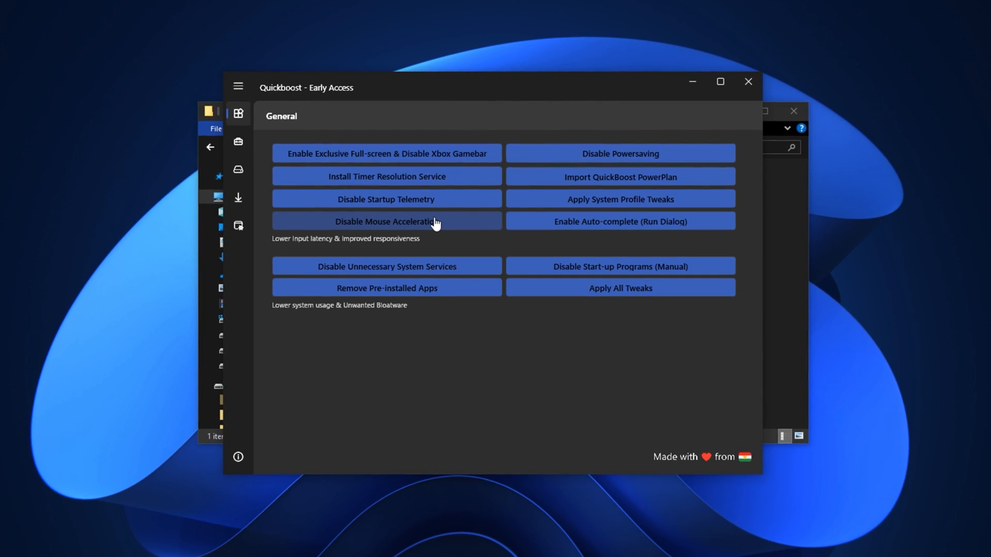
{"action": "mouse_move", "coordinate": [662, 199]}
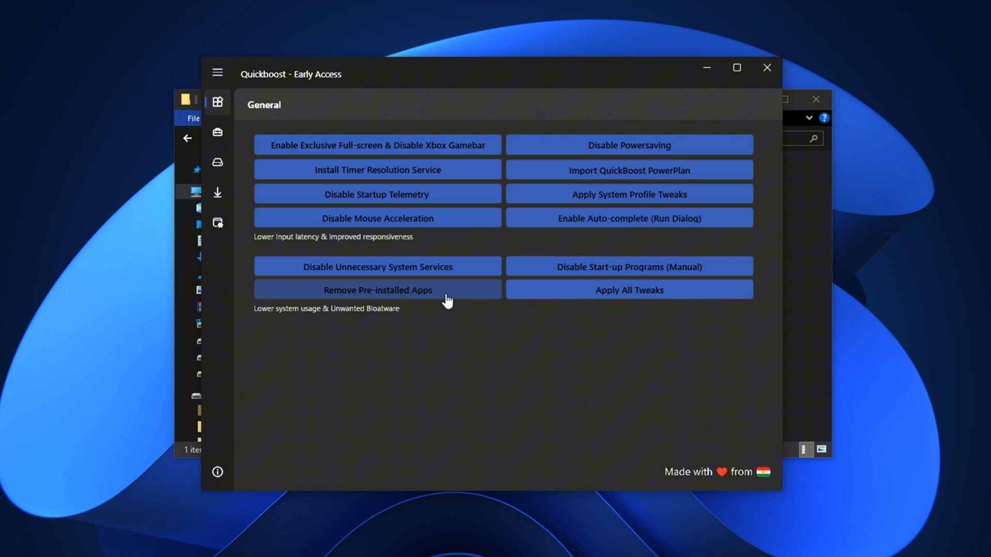
Step: Remove pre-installed bloatware apps and apply the HardwareDataQueueSize latency tweak
{"action": "left_click", "coordinate": [217, 131]}
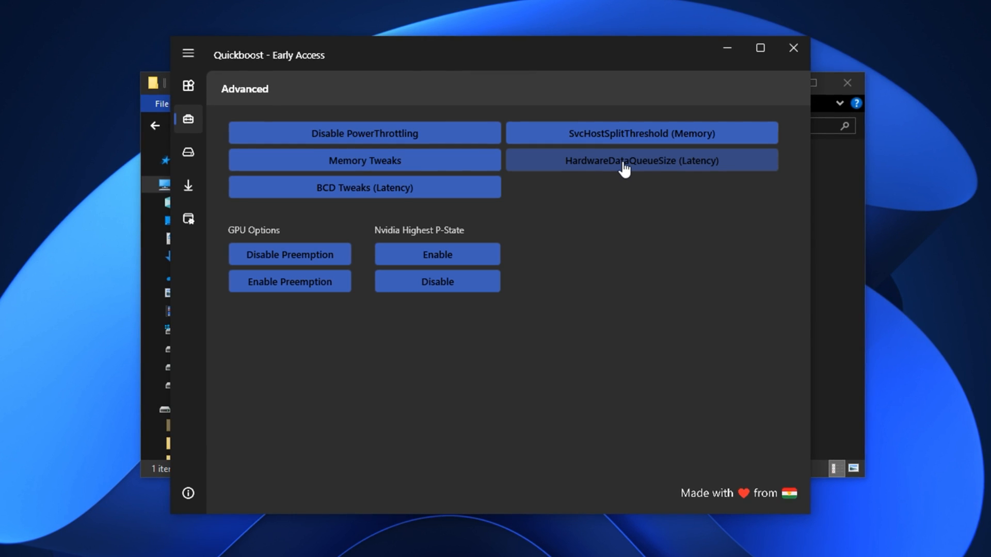
{"action": "left_click", "coordinate": [187, 153]}
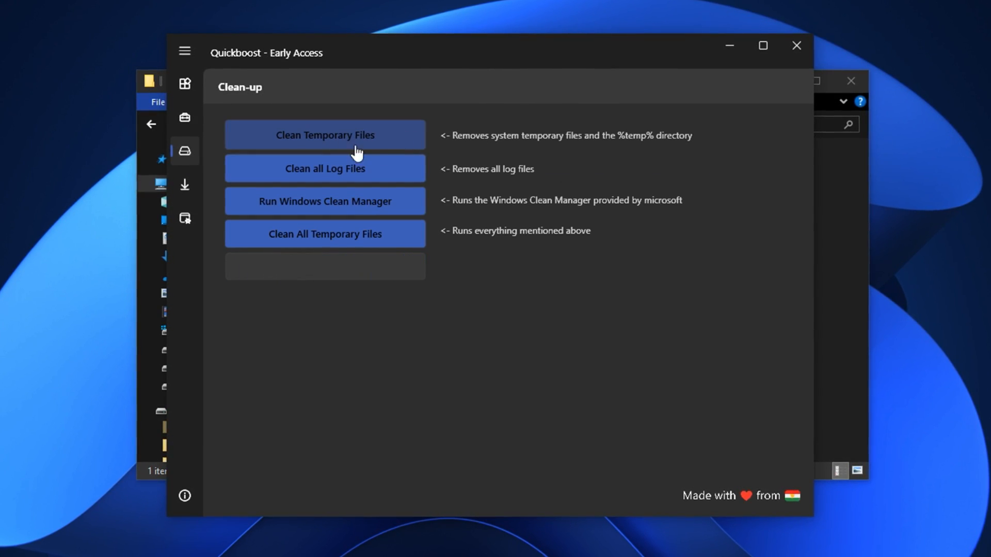
{"action": "mouse_move", "coordinate": [324, 173]}
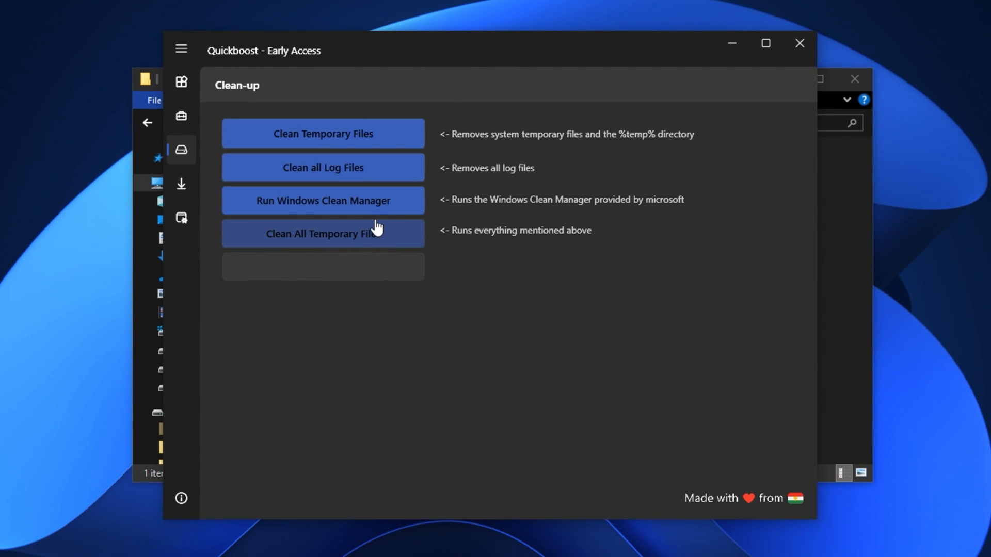
Step: Clean all temporary files and run the Windows Clean Manager
{"action": "left_click", "coordinate": [322, 233]}
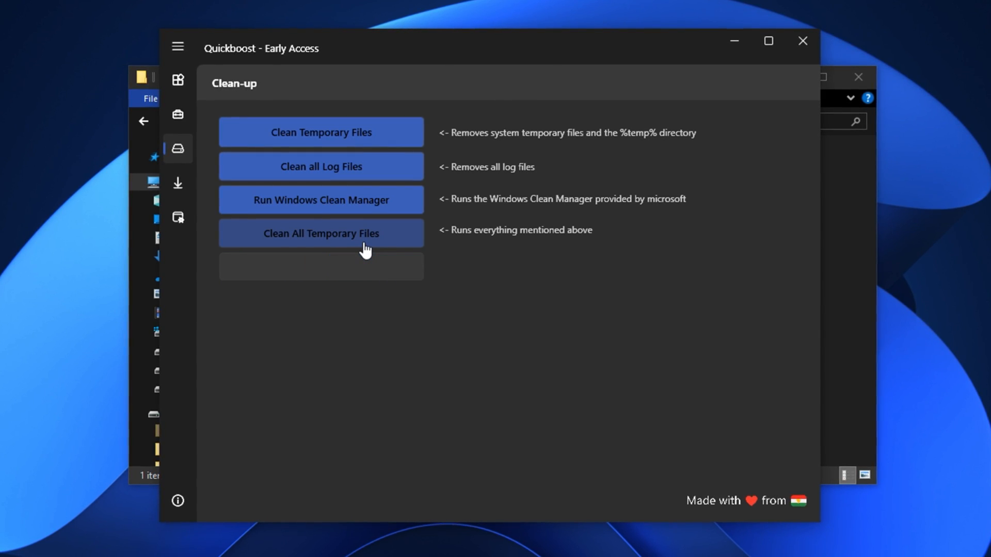
{"action": "left_click", "coordinate": [320, 233]}
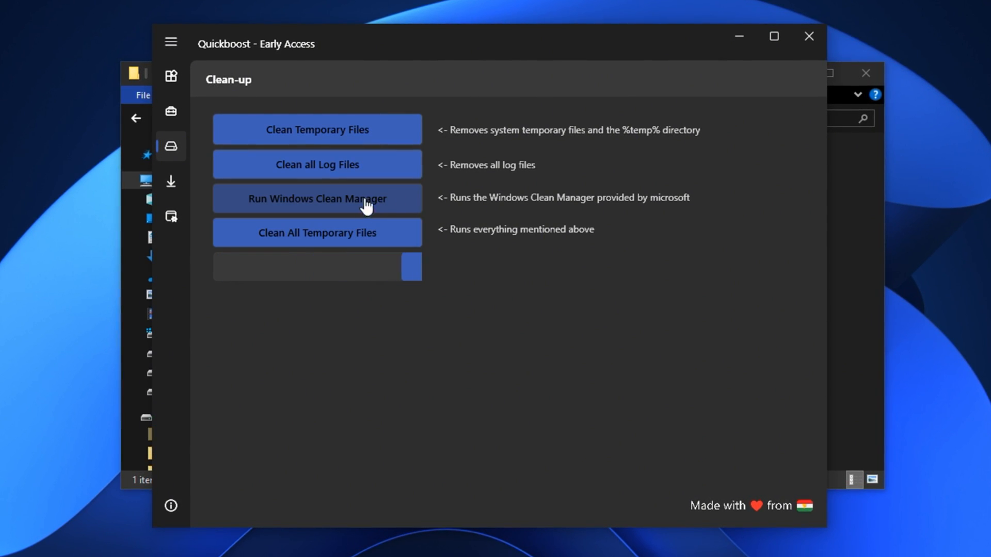
{"action": "left_click", "coordinate": [170, 215]}
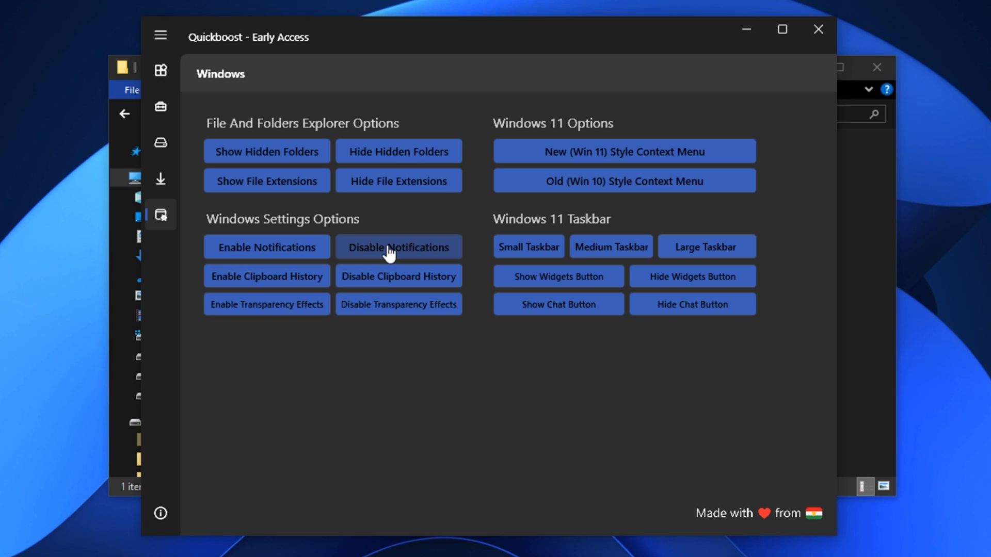
{"action": "mouse_move", "coordinate": [397, 277]}
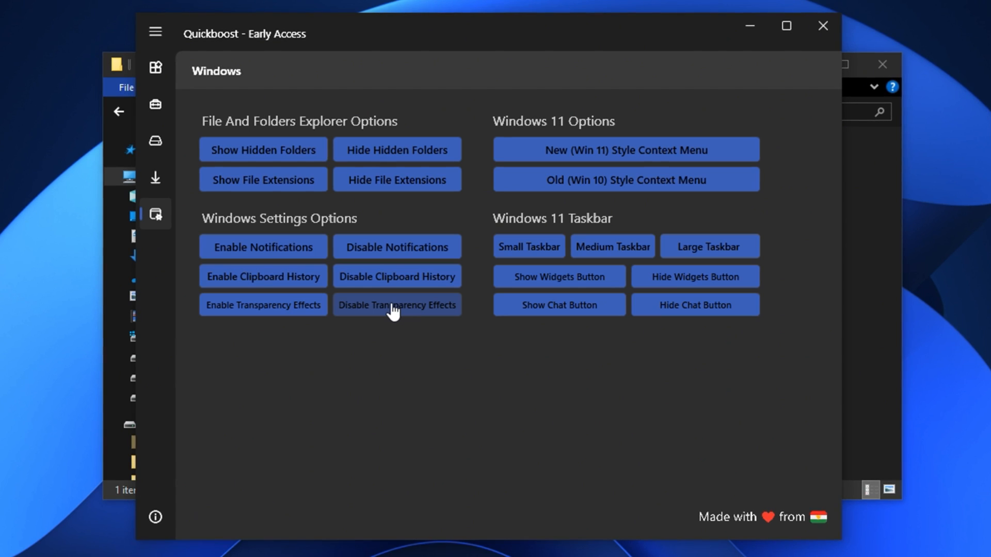
Step: Disable transparency effects, then close QuickBoost
{"action": "left_click", "coordinate": [396, 306]}
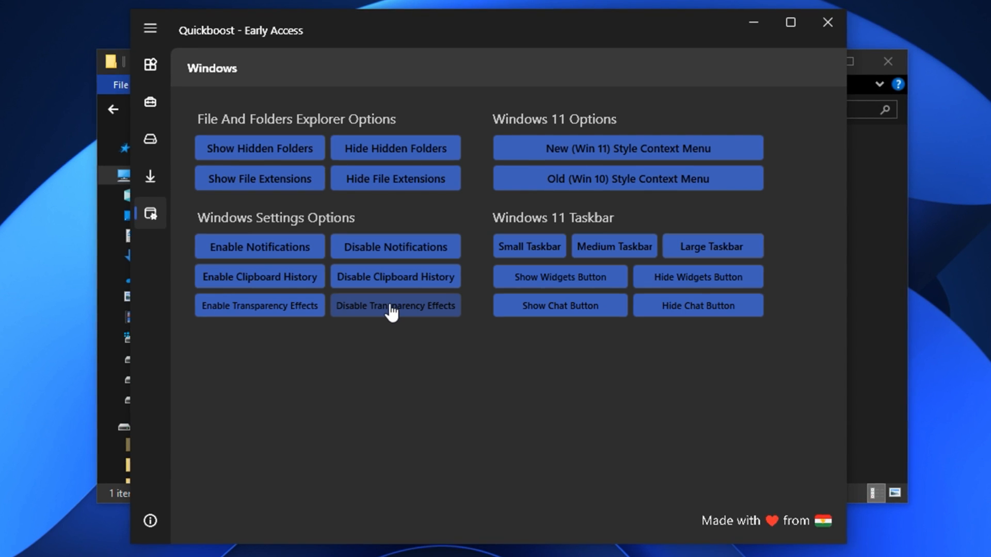
{"action": "left_click", "coordinate": [394, 305]}
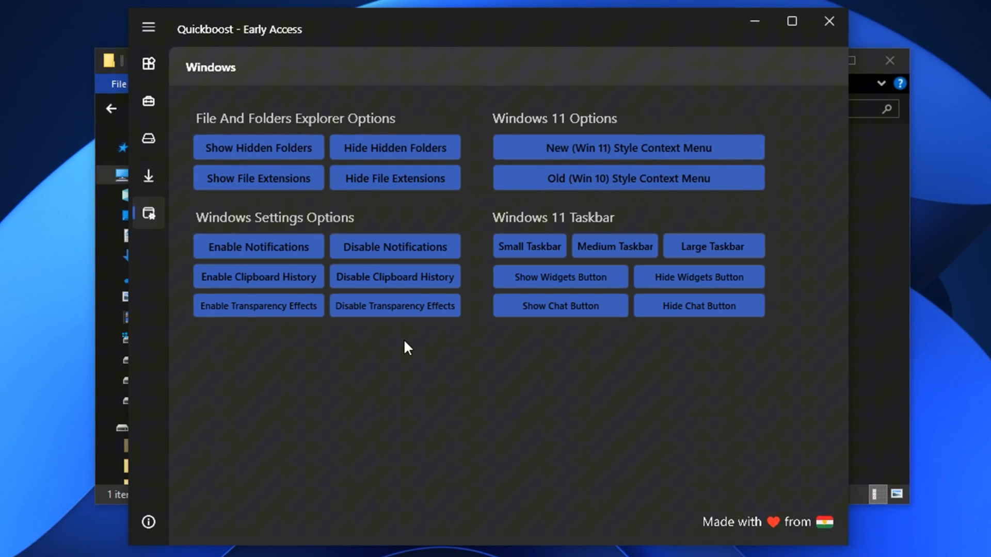
{"action": "mouse_move", "coordinate": [451, 372]}
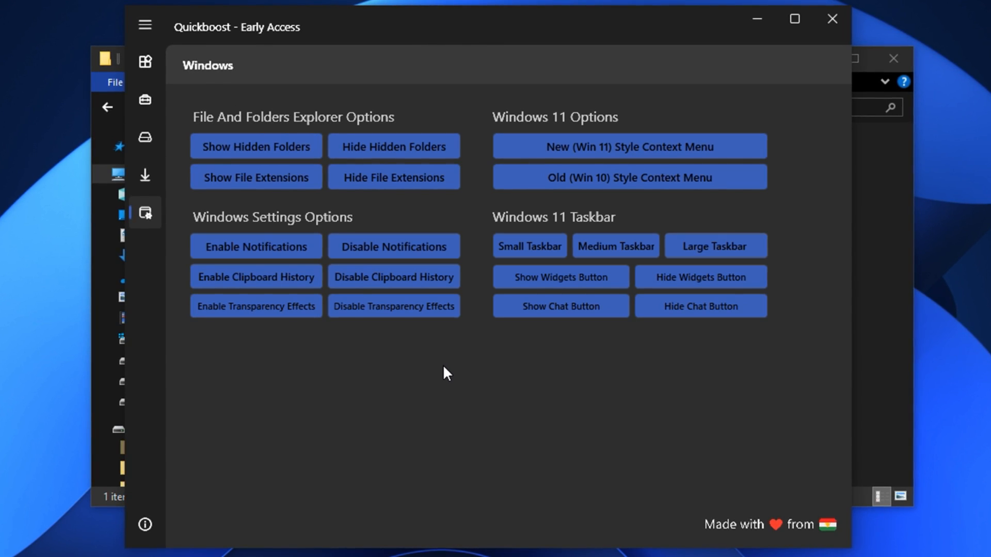
{"action": "mouse_move", "coordinate": [832, 19]}
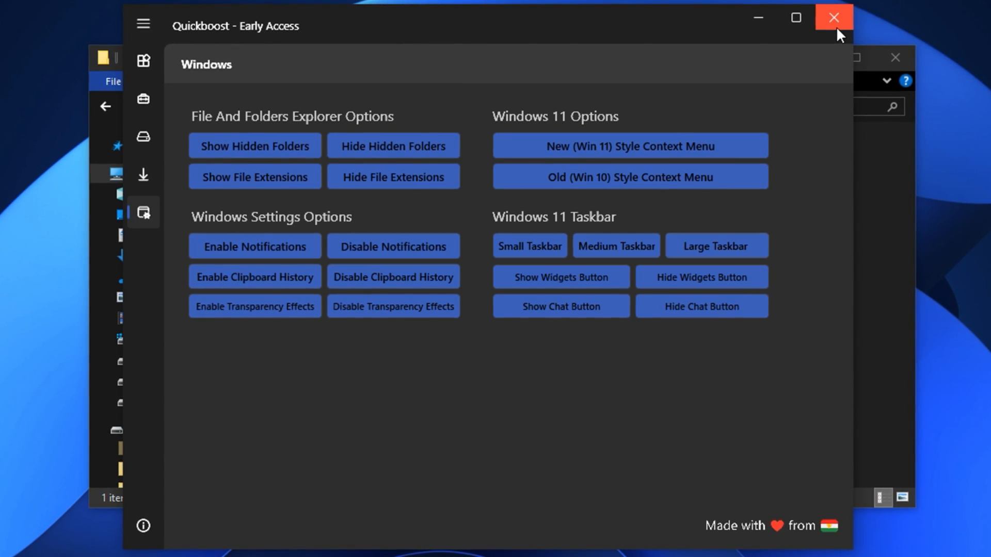
{"action": "left_click", "coordinate": [831, 18]}
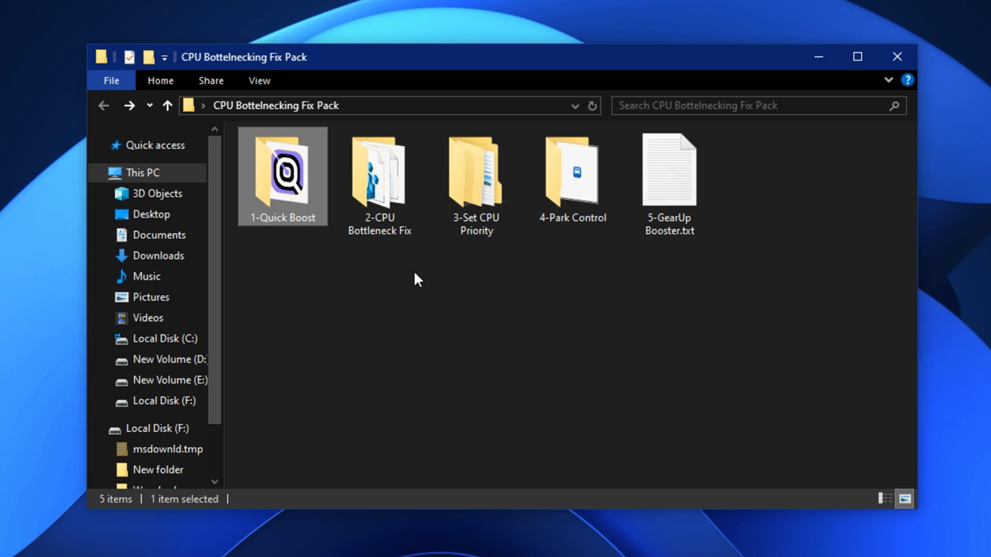
Step: Select the three registry tweak files in the 2-CPU Bottleneck Fix folder
{"action": "left_click", "coordinate": [503, 292]}
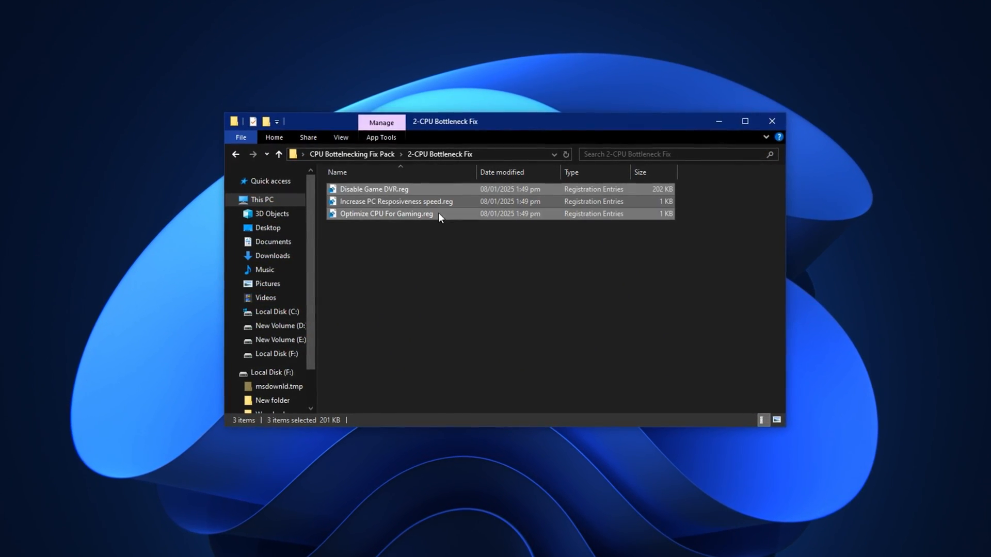
{"action": "left_click_drag", "start_coordinate": [443, 122], "coordinate": [443, 117]}
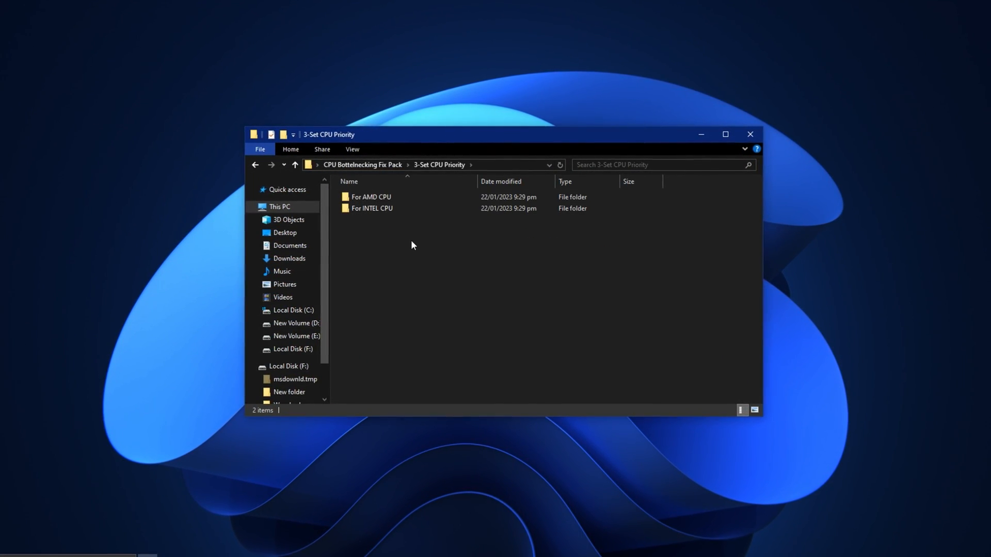
Step: Open the CPU-specific priority folder and select the AMD CPU Priority.reg file
{"action": "left_click", "coordinate": [369, 208]}
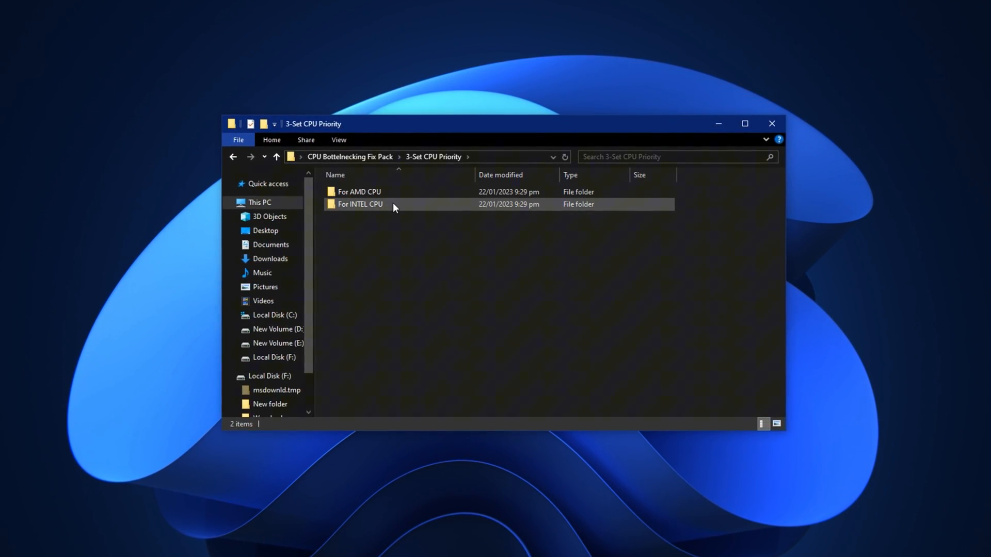
{"action": "left_click", "coordinate": [360, 203]}
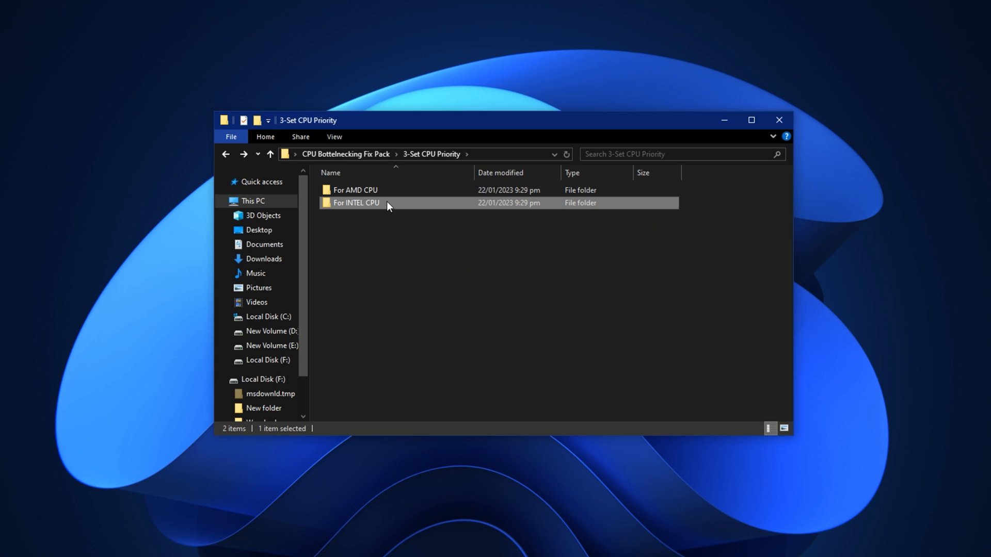
{"action": "double_click", "coordinate": [356, 203]}
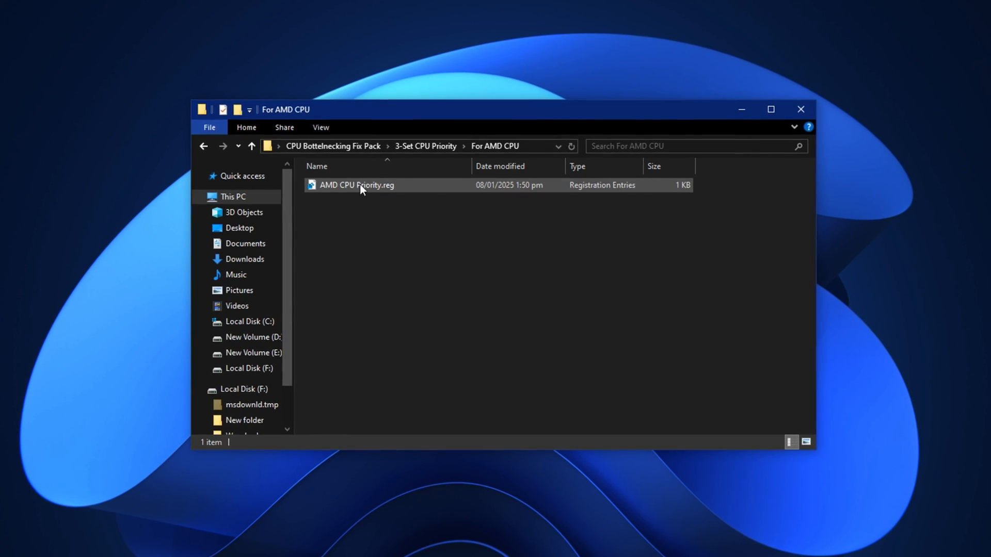
{"action": "left_click", "coordinate": [356, 184]}
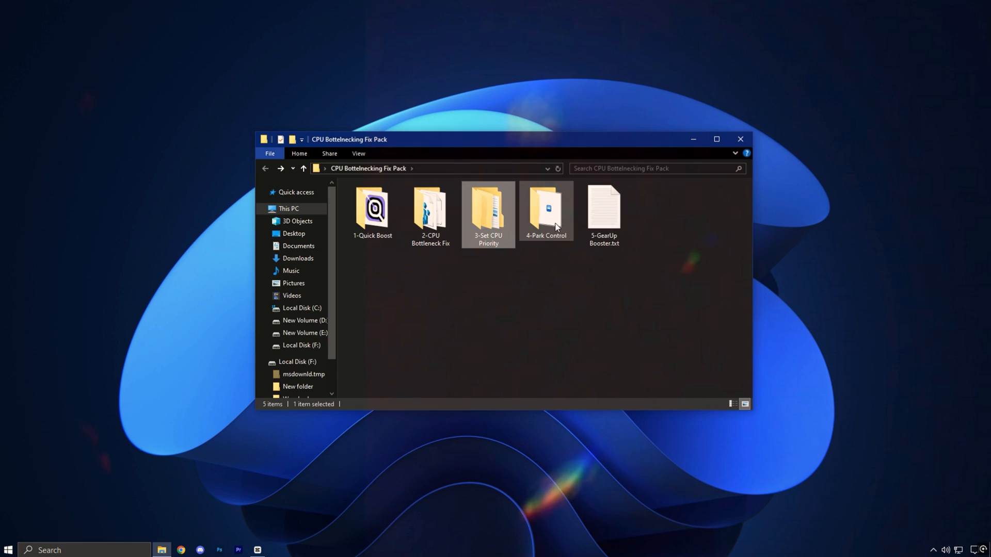
Step: Launch ParkControl and choose the Bitsum Highest Performance profile
{"action": "double_click", "coordinate": [546, 211]}
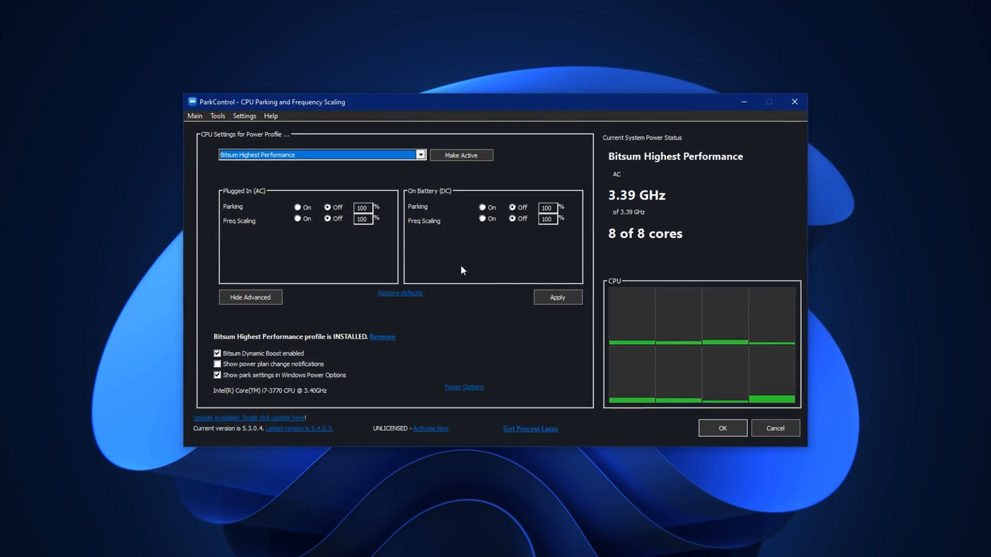
{"action": "left_click", "coordinate": [419, 155]}
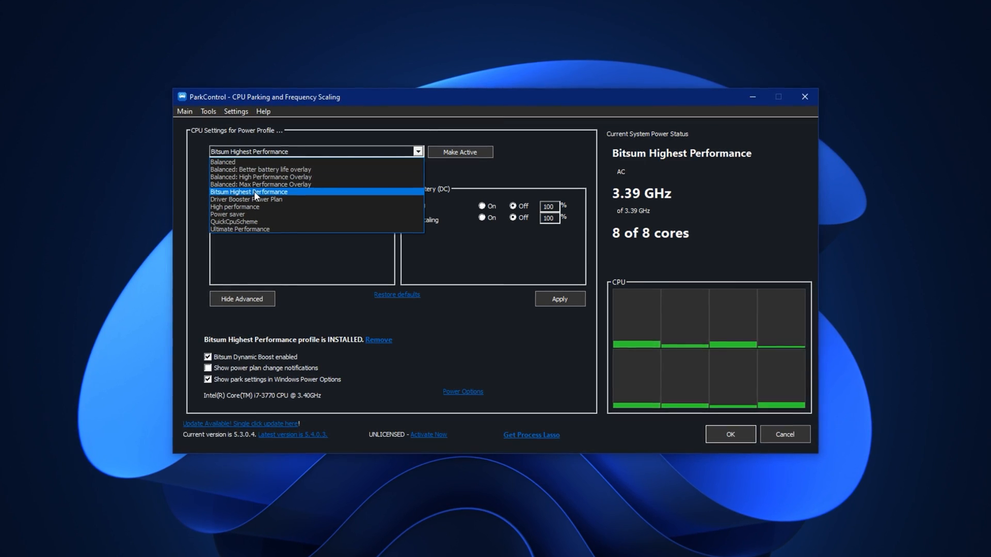
{"action": "left_click", "coordinate": [249, 192]}
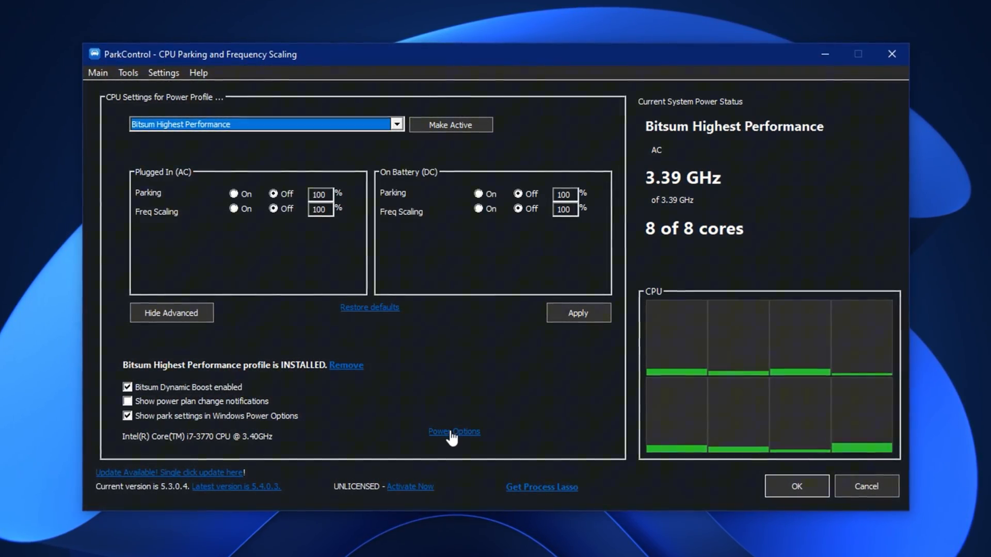
Step: Review Windows Power Options, then confirm the settings and close ParkControl
{"action": "left_click", "coordinate": [454, 431]}
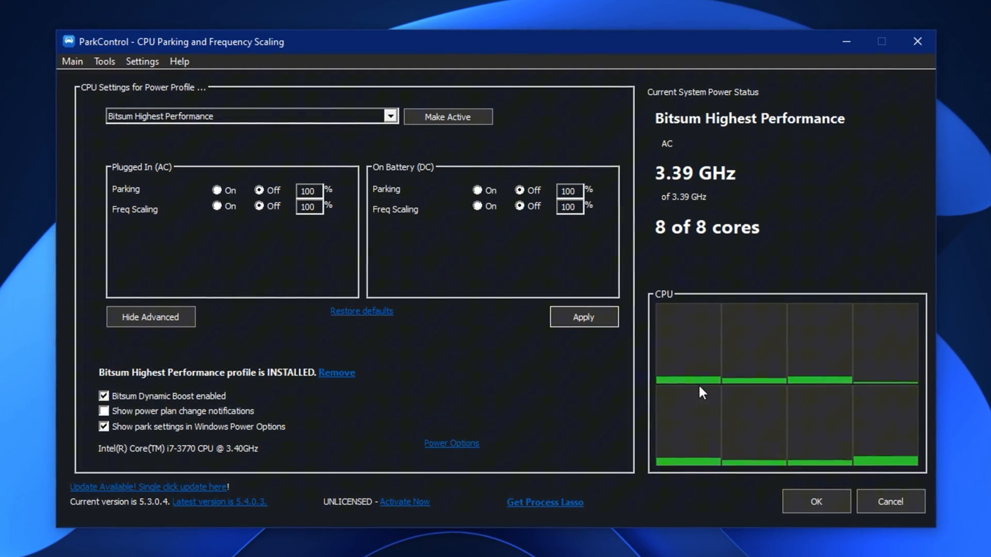
{"action": "mouse_move", "coordinate": [793, 437]}
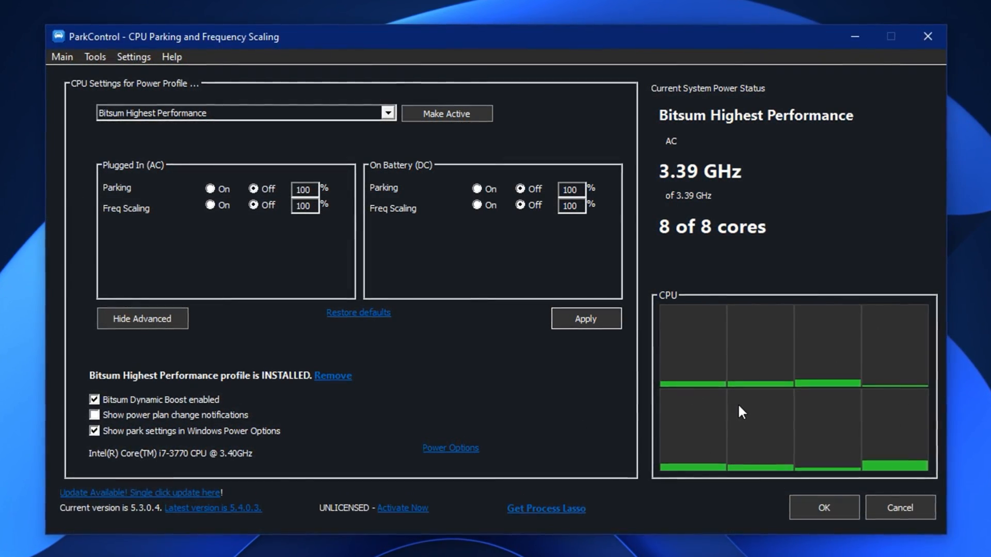
{"action": "mouse_move", "coordinate": [742, 414]}
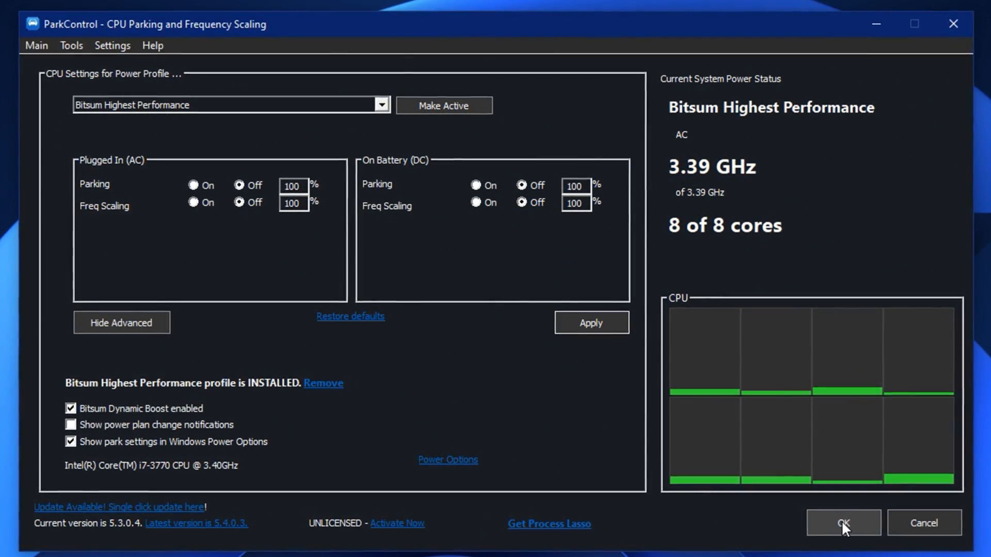
{"action": "left_click", "coordinate": [843, 522]}
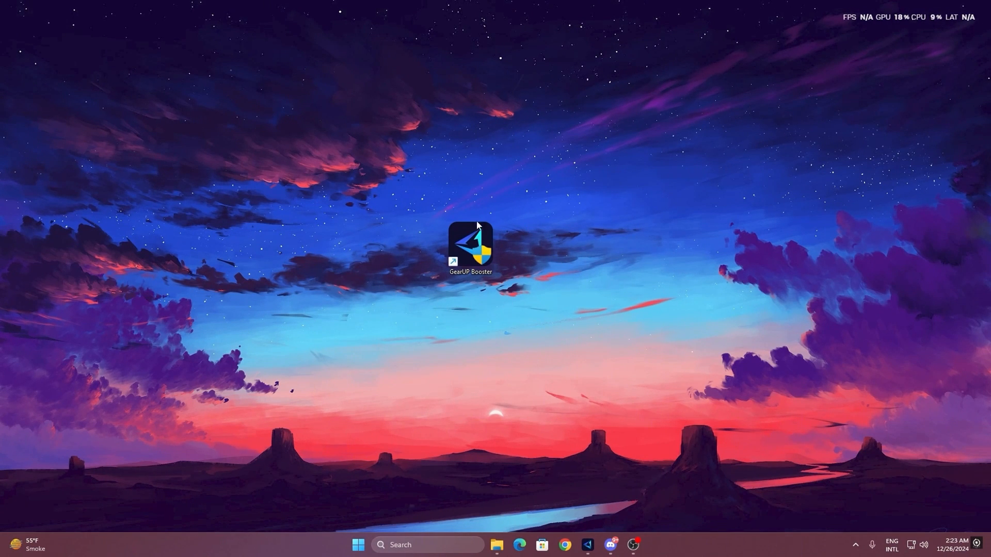
{"action": "mouse_move", "coordinate": [469, 246]}
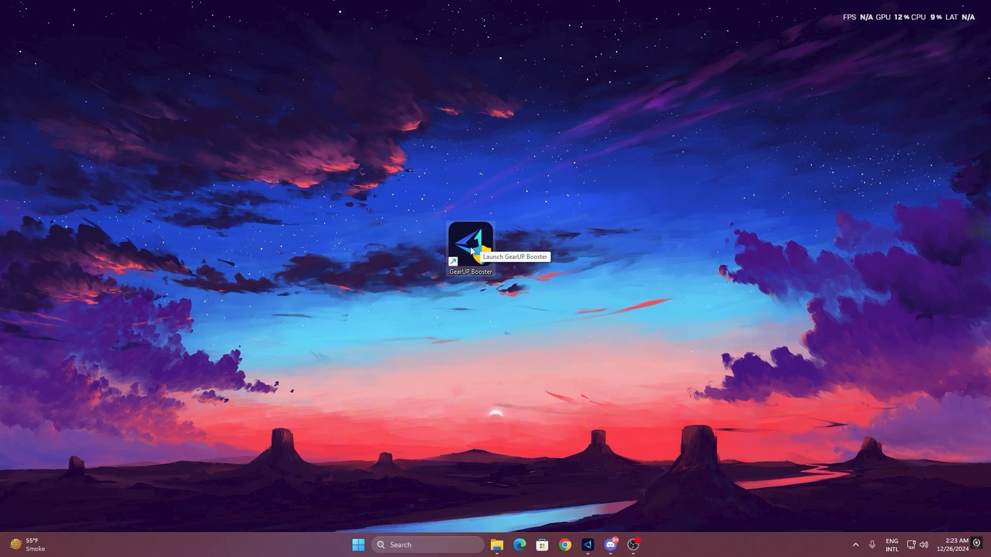
Step: Launch GearUP Booster, browse the Games catalogue, and start boosting Fortnite from Home
{"action": "double_click", "coordinate": [470, 242]}
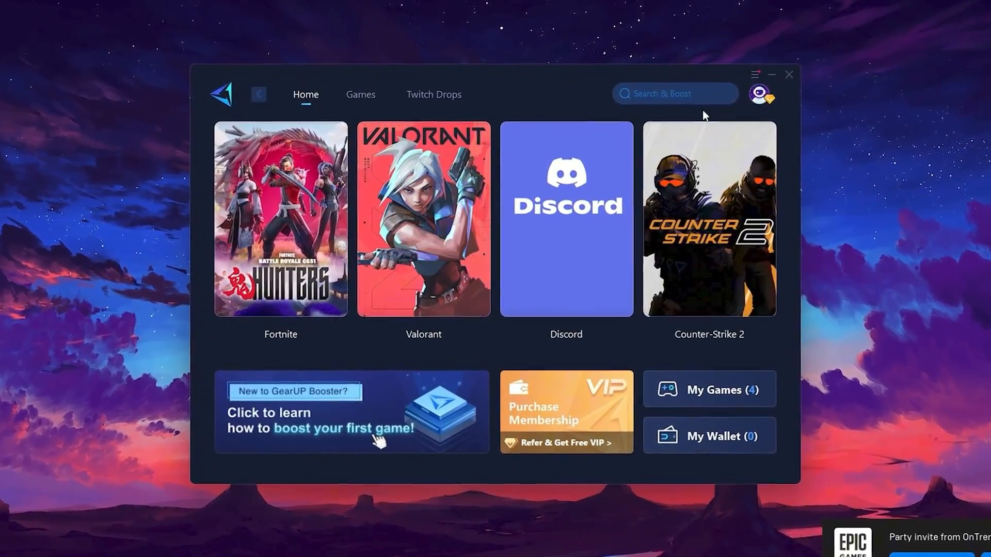
{"action": "left_click", "coordinate": [760, 94]}
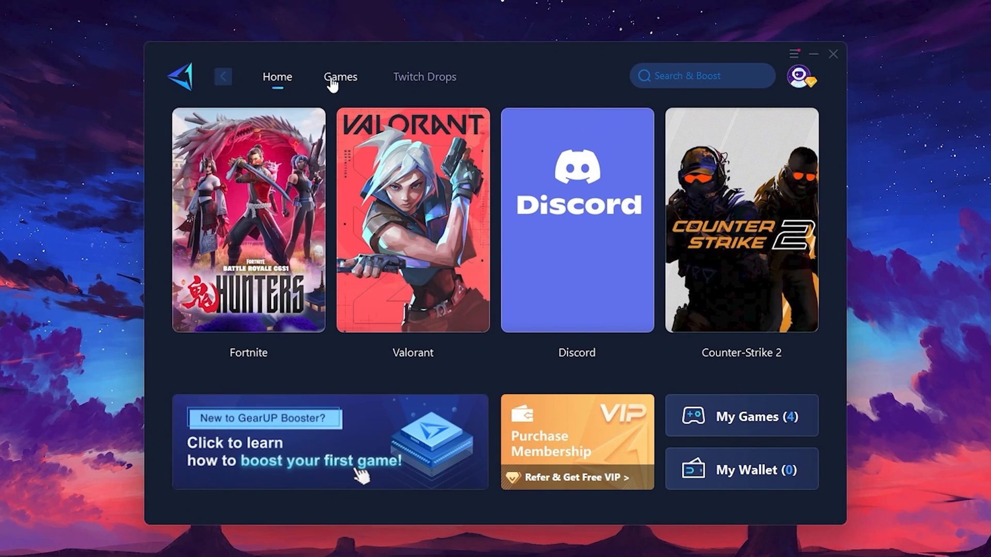
{"action": "left_click", "coordinate": [339, 77]}
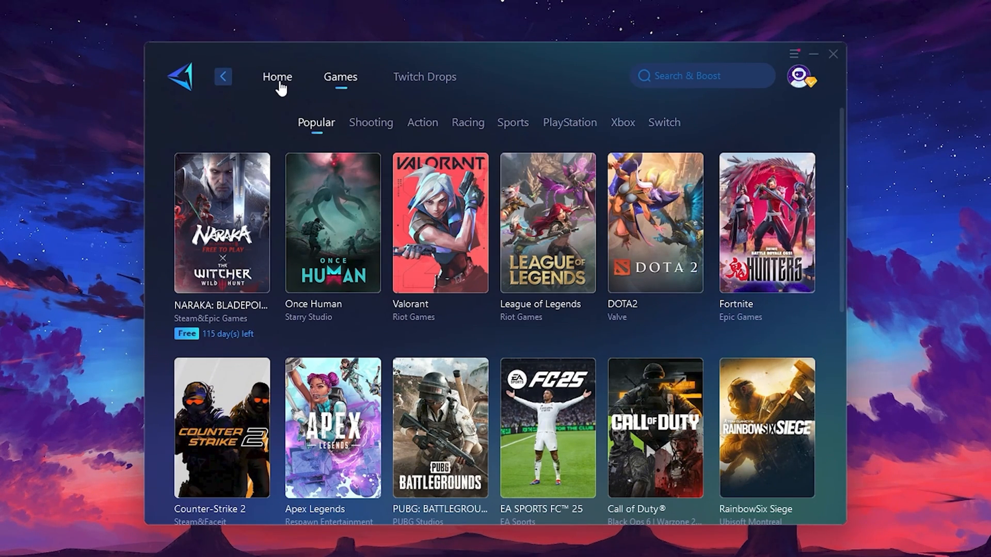
{"action": "left_click", "coordinate": [277, 76]}
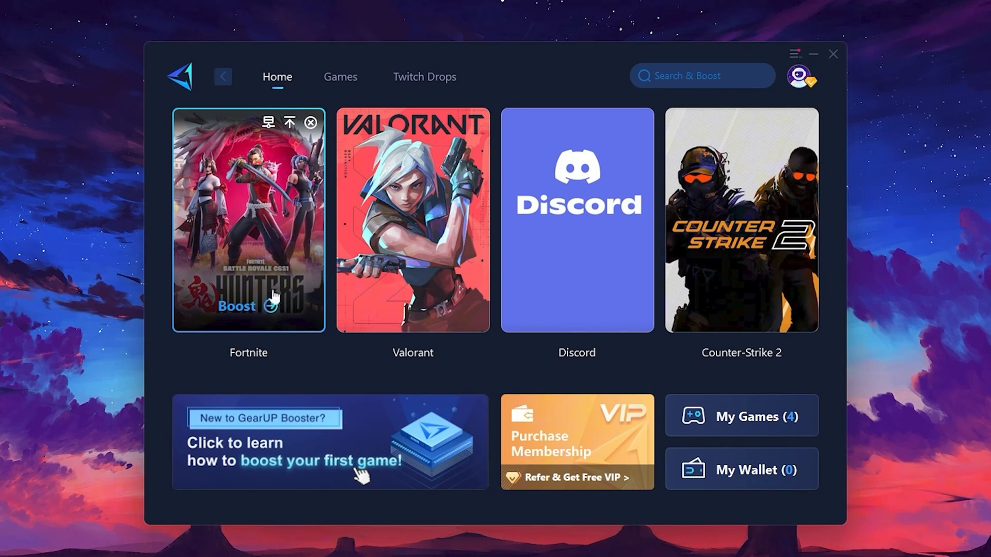
{"action": "mouse_move", "coordinate": [241, 317]}
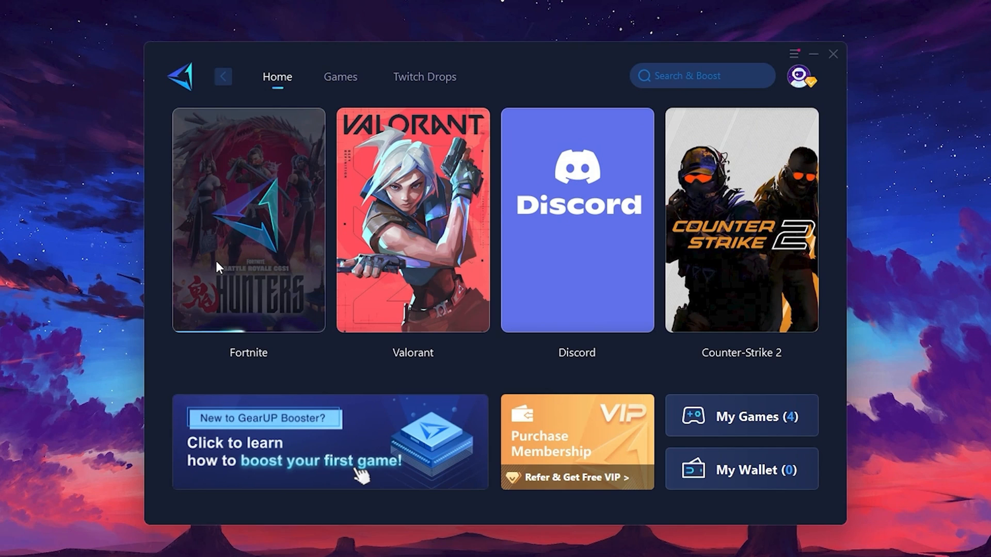
{"action": "left_click", "coordinate": [248, 219]}
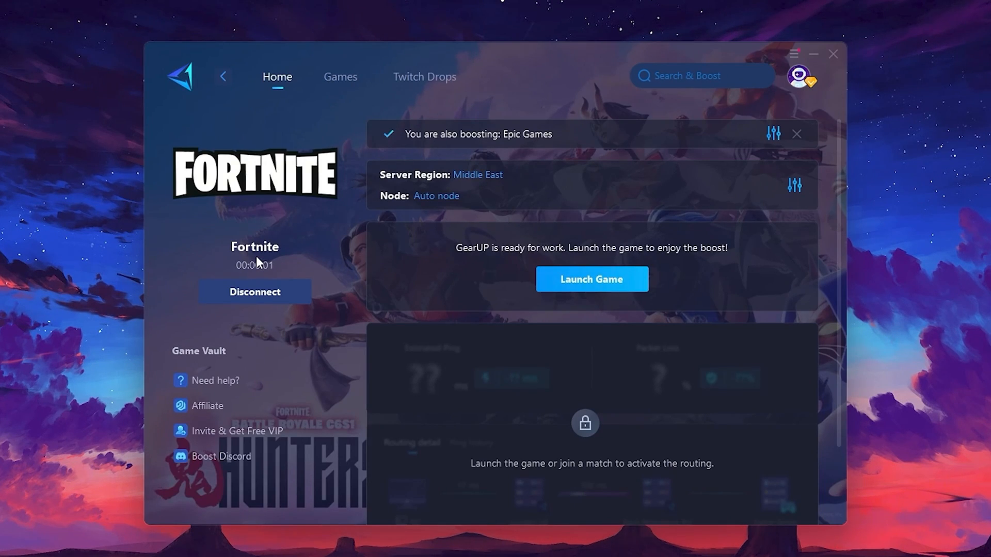
{"action": "mouse_move", "coordinate": [387, 185]}
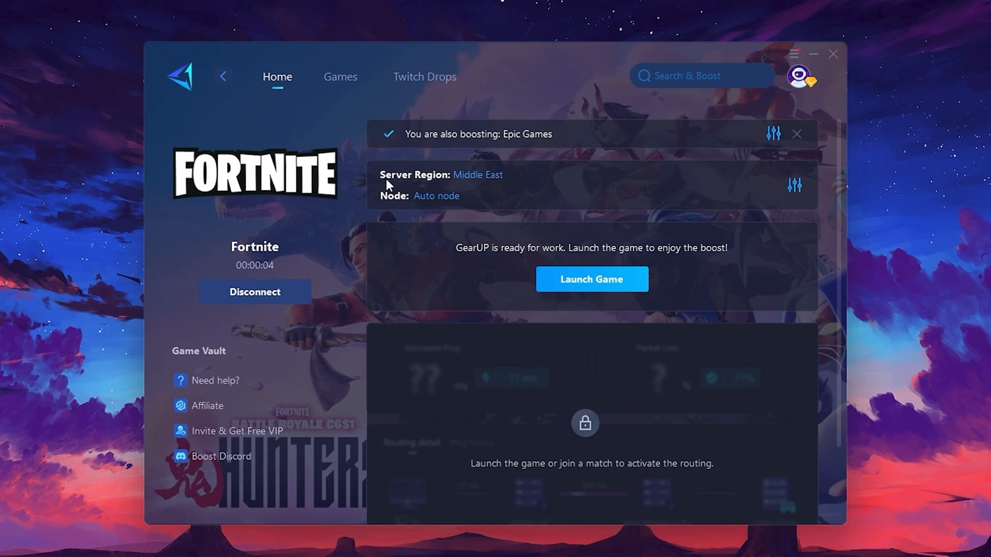
{"action": "mouse_move", "coordinate": [436, 196]}
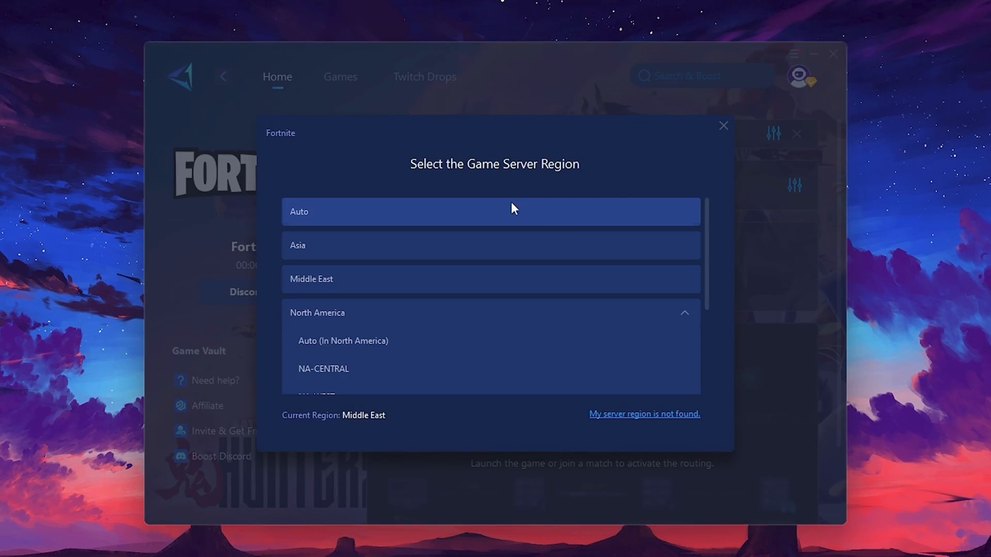
{"action": "mouse_move", "coordinate": [488, 313]}
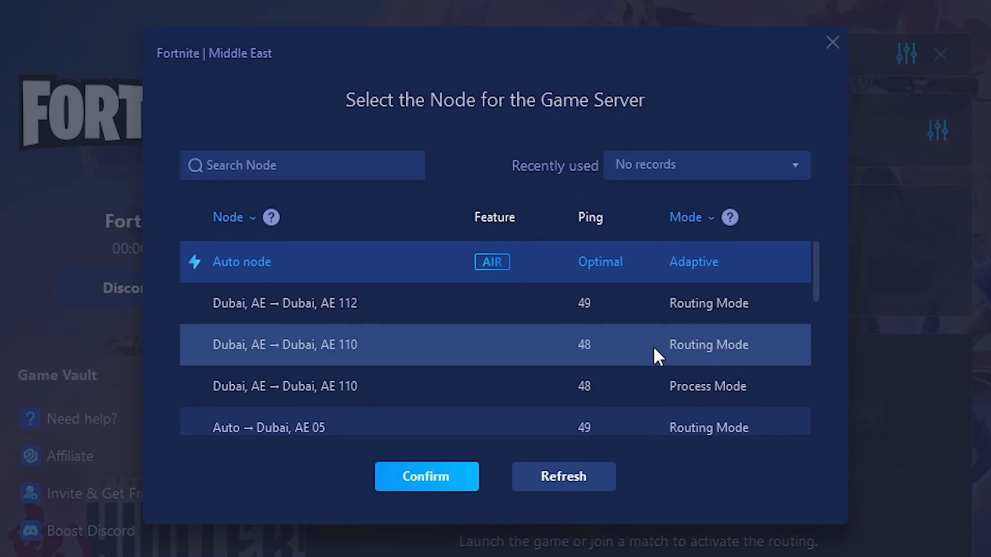
{"action": "mouse_move", "coordinate": [574, 308]}
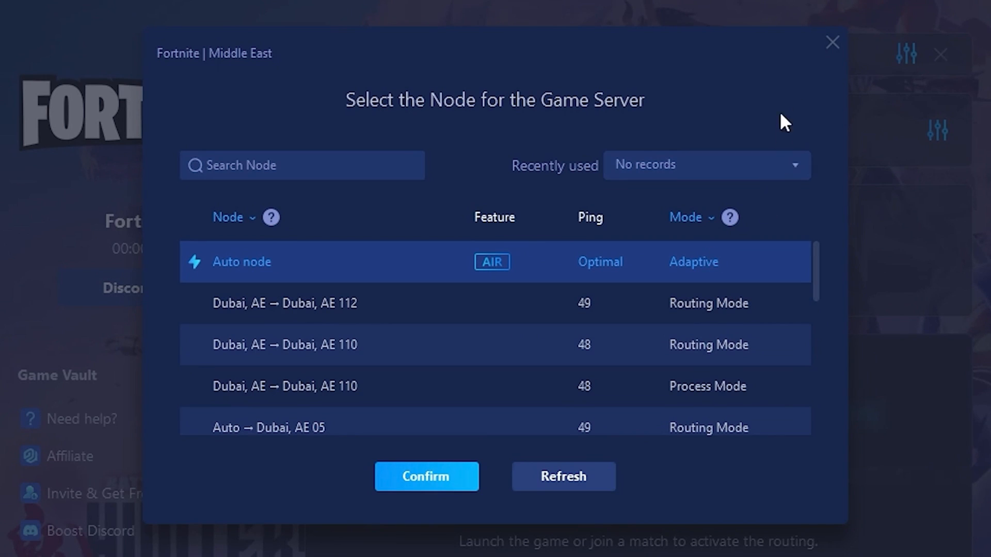
Step: Keep the automatic node for the Middle East server region
{"action": "left_click", "coordinate": [426, 476]}
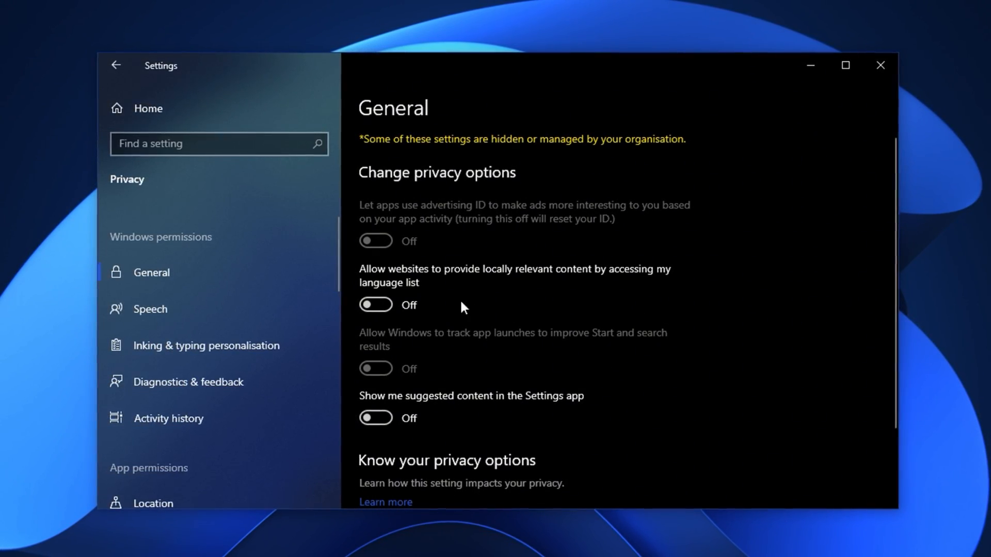
Step: Scroll down the Privacy General page to review the remaining options
{"action": "scroll", "scroll_direction": "down", "scroll_amount": 3}
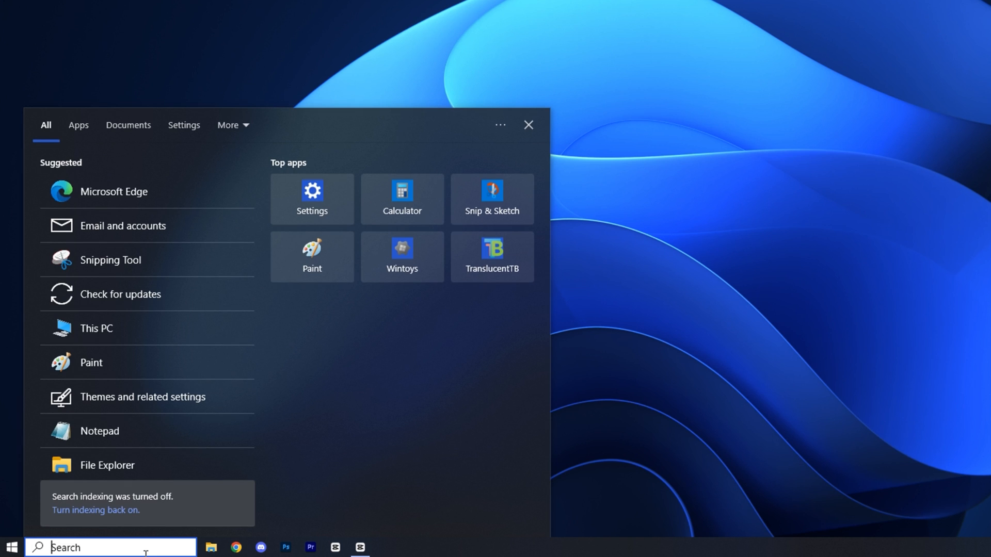
Step: Search 'privacy settings' and open the Privacy settings best match
{"action": "type", "text": "privacy settings"}
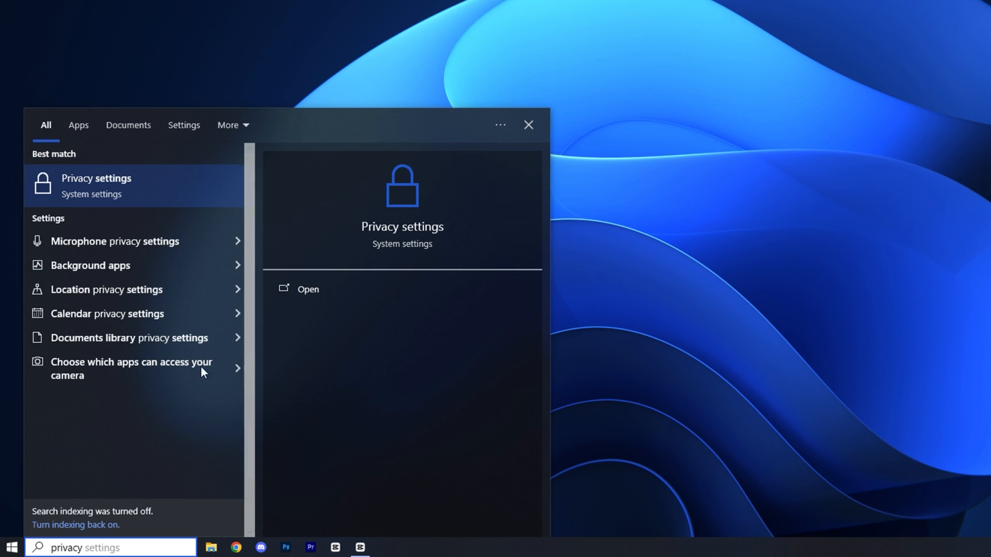
{"action": "left_click", "coordinate": [96, 184]}
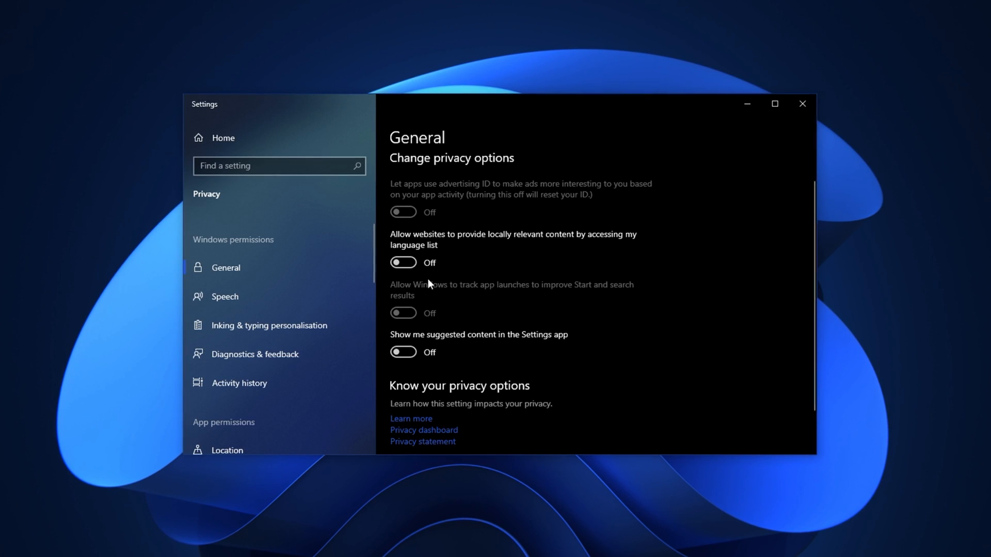
Step: Review Speech, Inking & typing personalisation and Diagnostics & feedback pages, verifying toggles are Off
{"action": "left_click", "coordinate": [221, 298]}
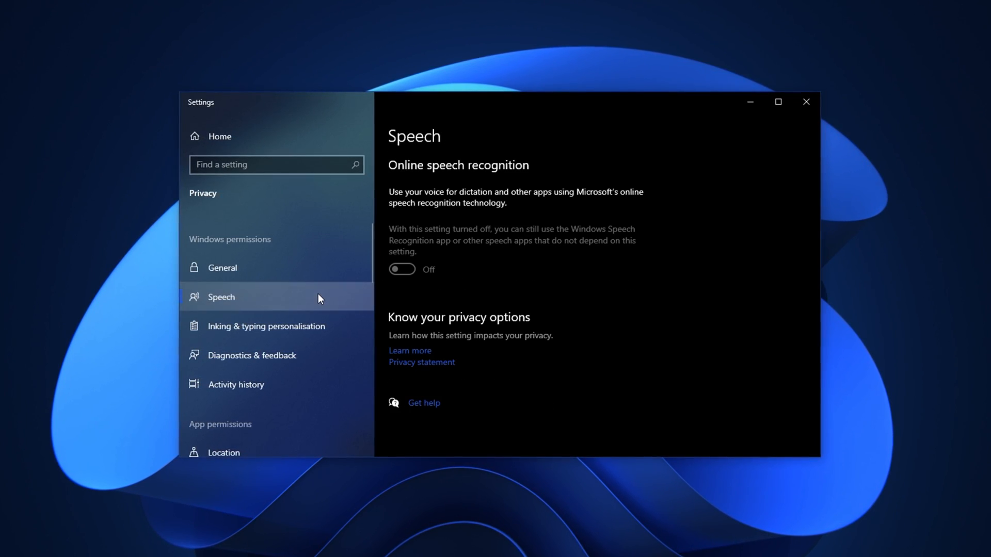
{"action": "left_click", "coordinate": [266, 327]}
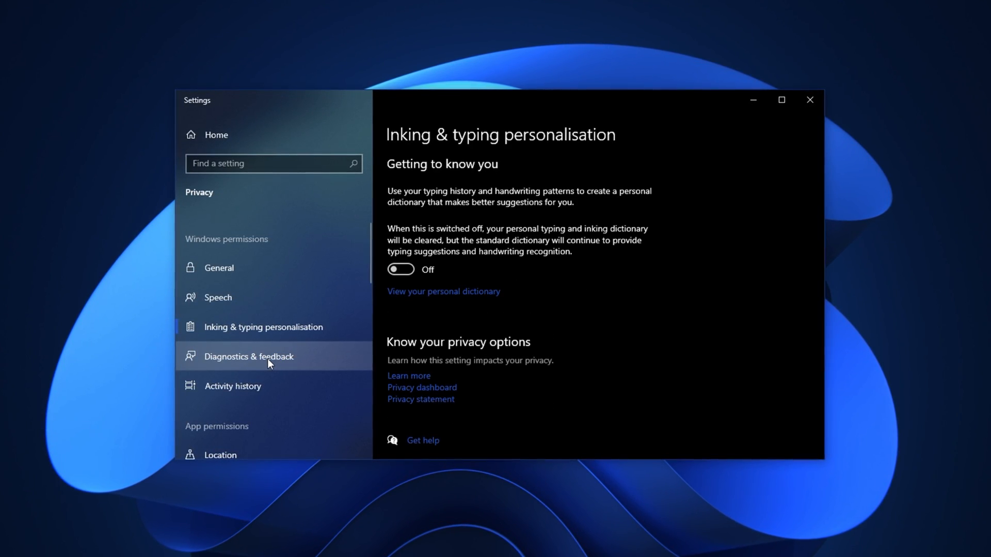
{"action": "left_click", "coordinate": [249, 356]}
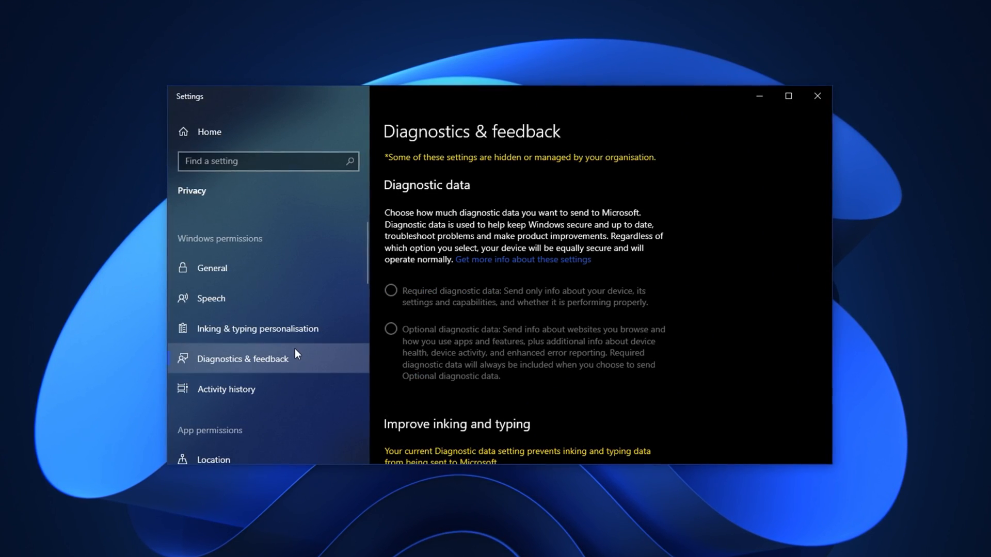
{"action": "left_click", "coordinate": [210, 298]}
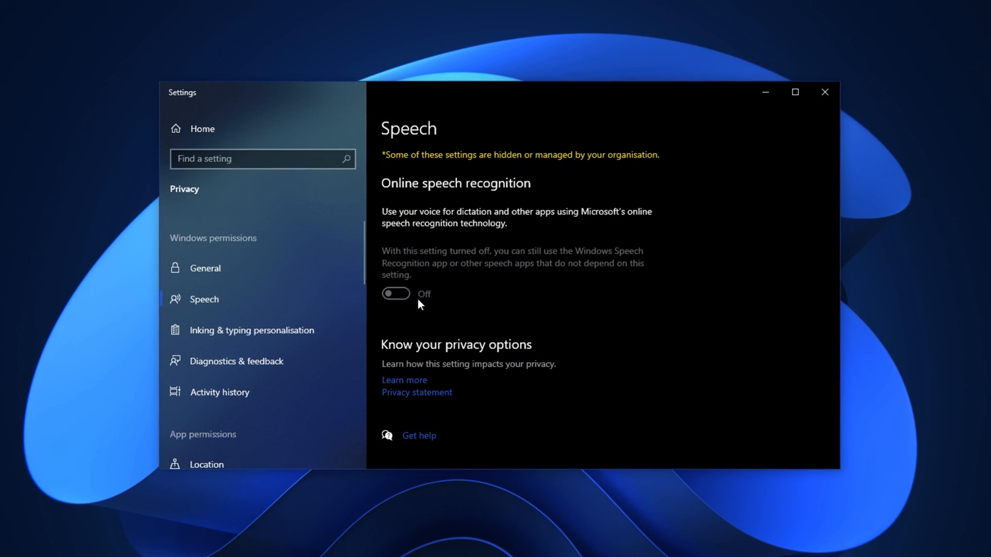
{"action": "left_click", "coordinate": [250, 330]}
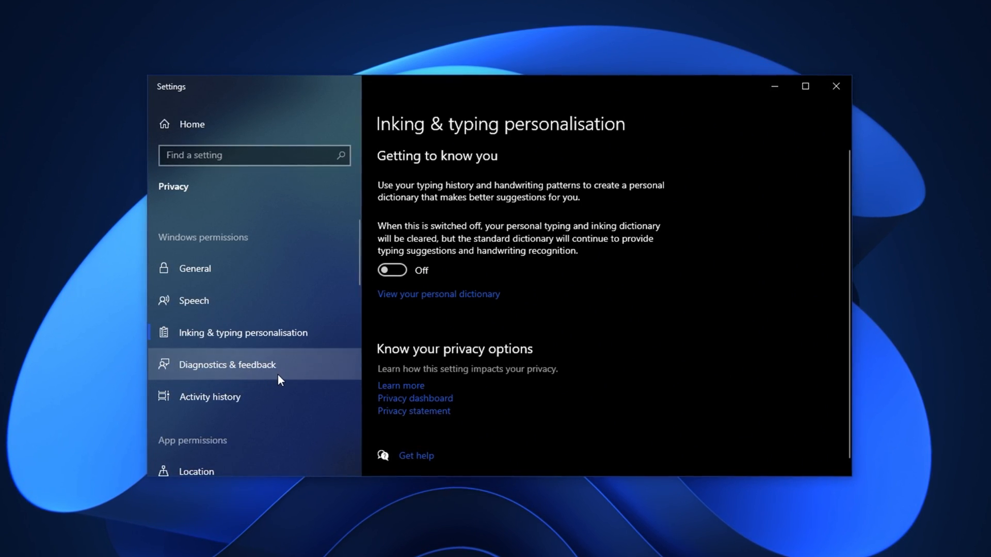
{"action": "left_click", "coordinate": [227, 364]}
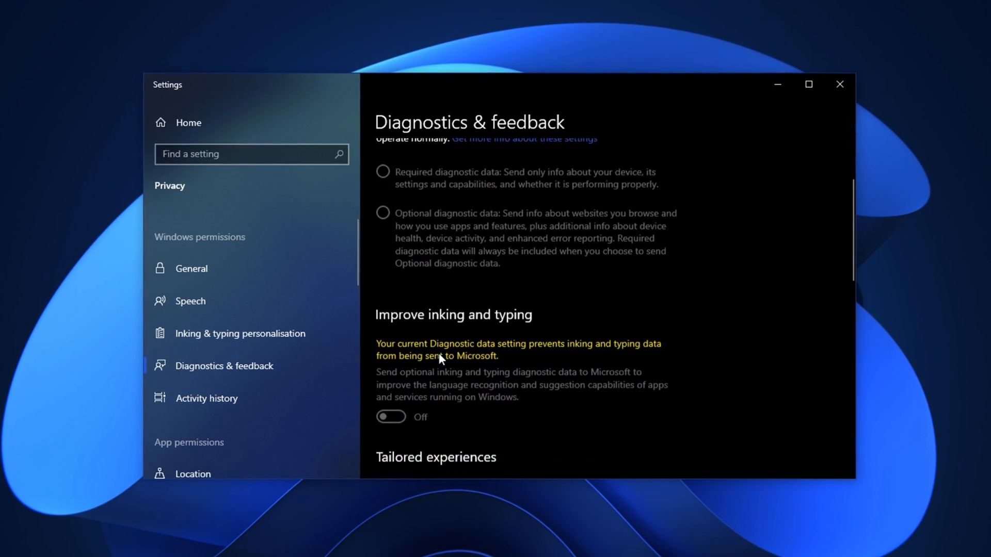
Step: Scroll through the Diagnostics & feedback page to check its remaining options
{"action": "scroll", "scroll_direction": "down", "scroll_amount": 3}
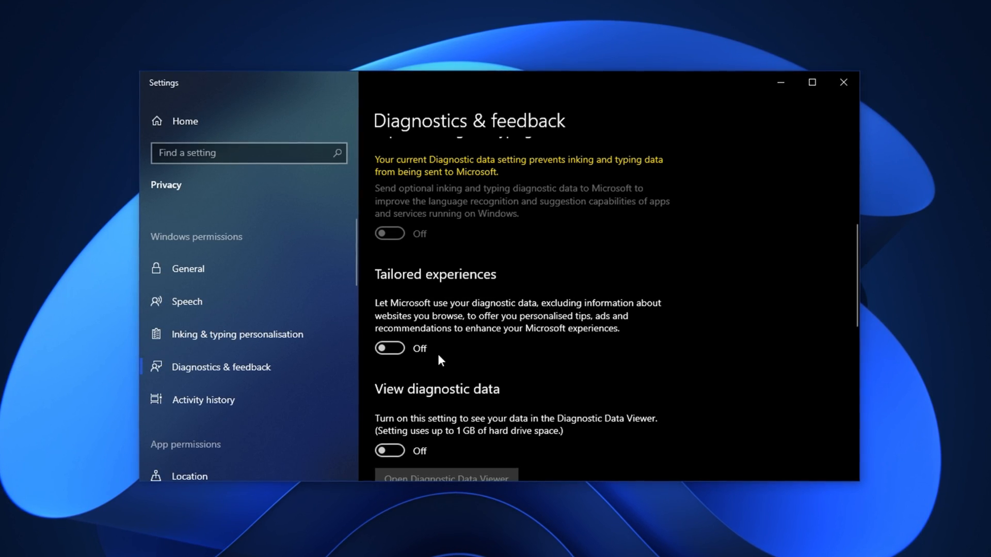
{"action": "scroll", "scroll_direction": "down", "scroll_amount": 3}
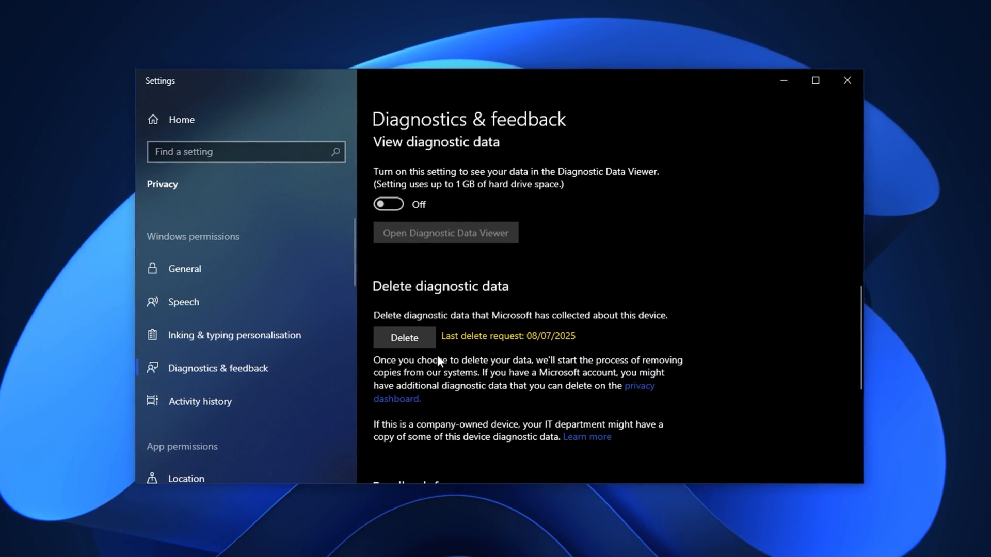
{"action": "scroll", "scroll_direction": "up", "scroll_amount": 3}
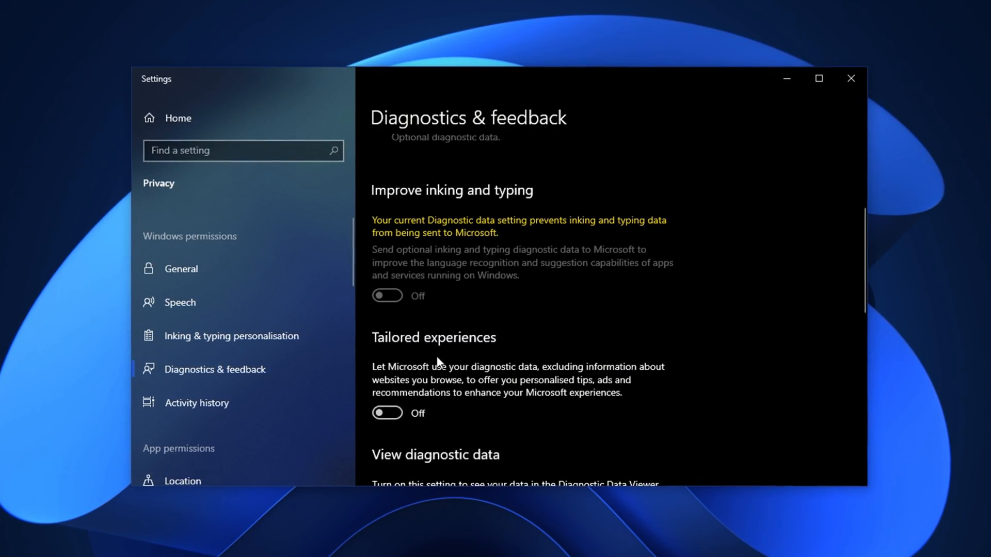
{"action": "scroll", "scroll_direction": "up", "scroll_amount": 3}
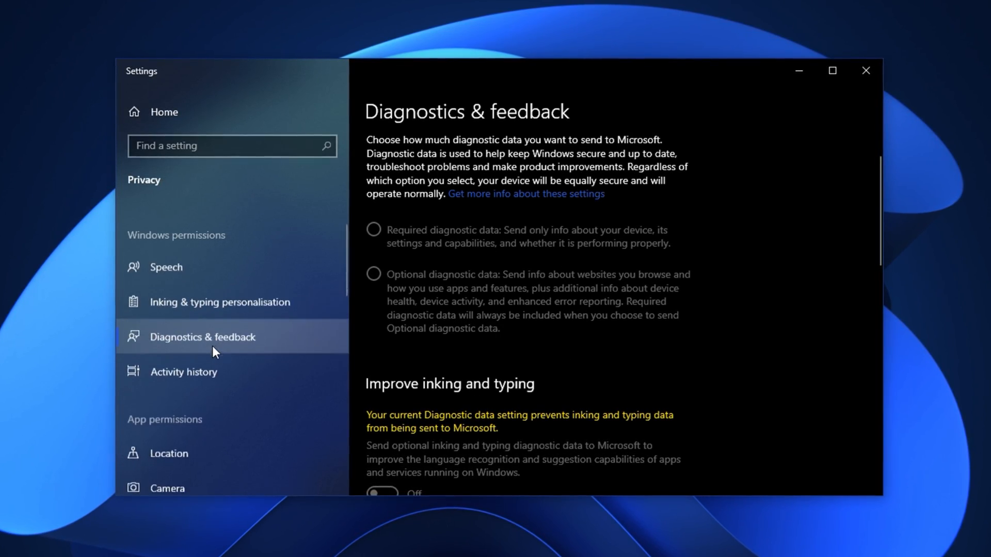
{"action": "scroll", "scroll_direction": "down", "scroll_amount": 3}
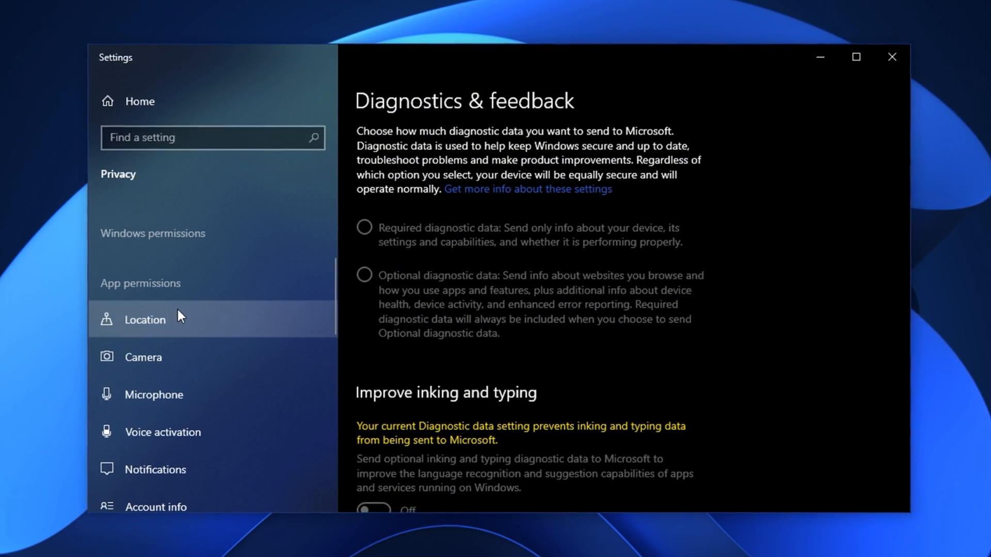
Step: Review the Location, Camera and Email privacy permission pages
{"action": "left_click", "coordinate": [144, 320]}
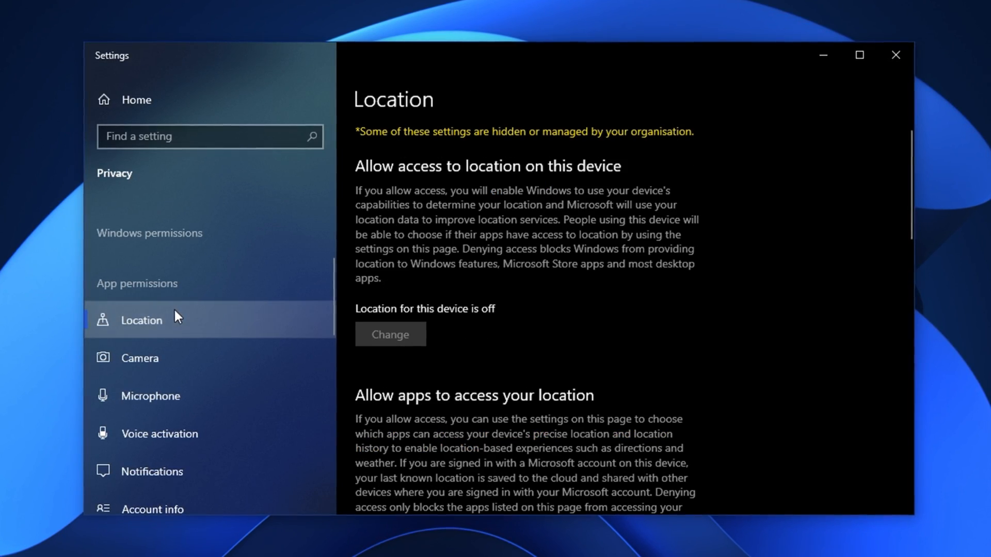
{"action": "scroll", "scroll_direction": "down", "scroll_amount": 3}
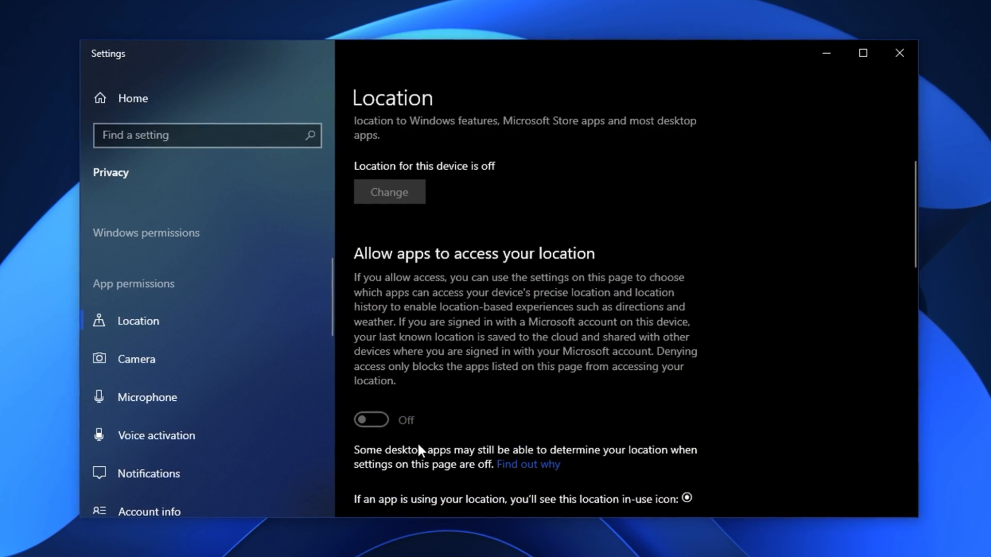
{"action": "left_click", "coordinate": [136, 359]}
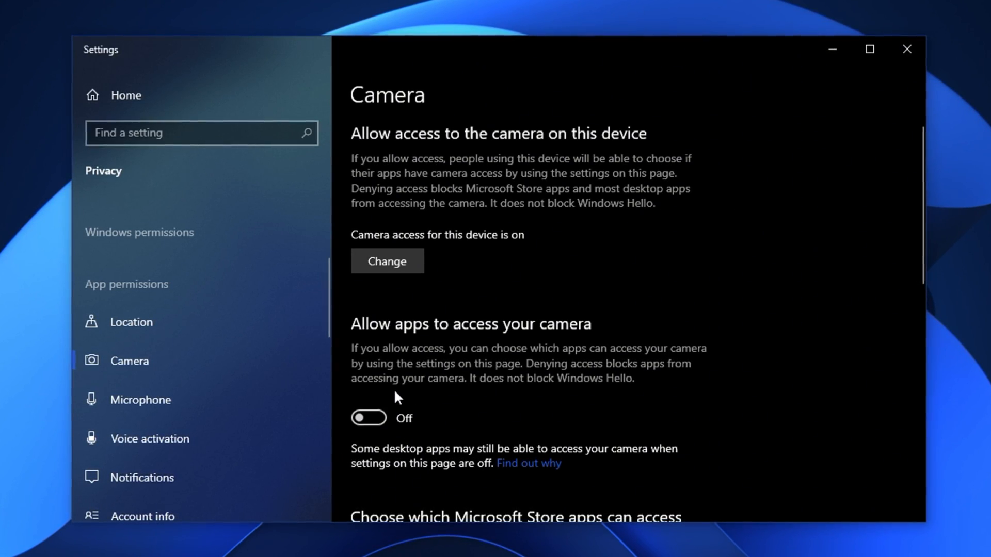
{"action": "scroll", "scroll_direction": "down", "scroll_amount": 3}
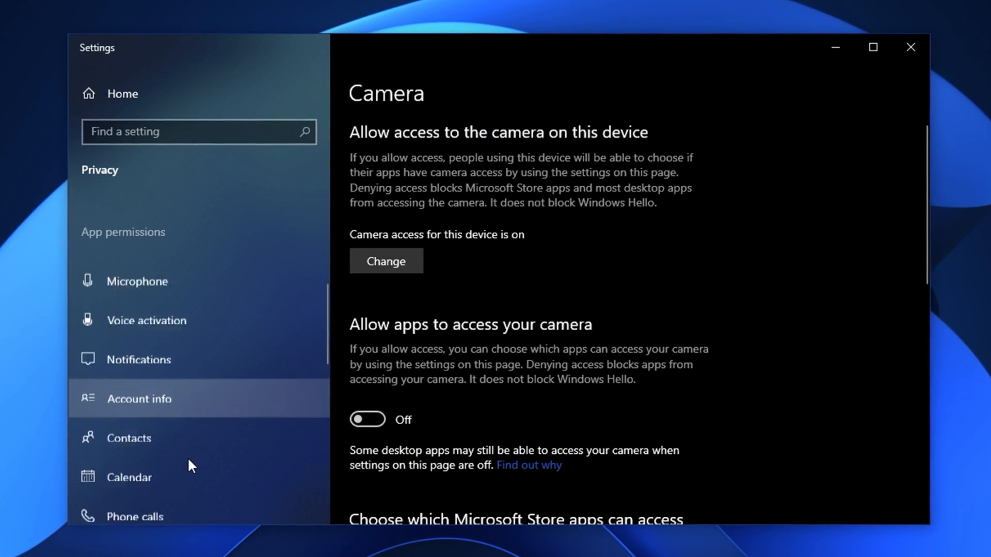
{"action": "left_click", "coordinate": [115, 422]}
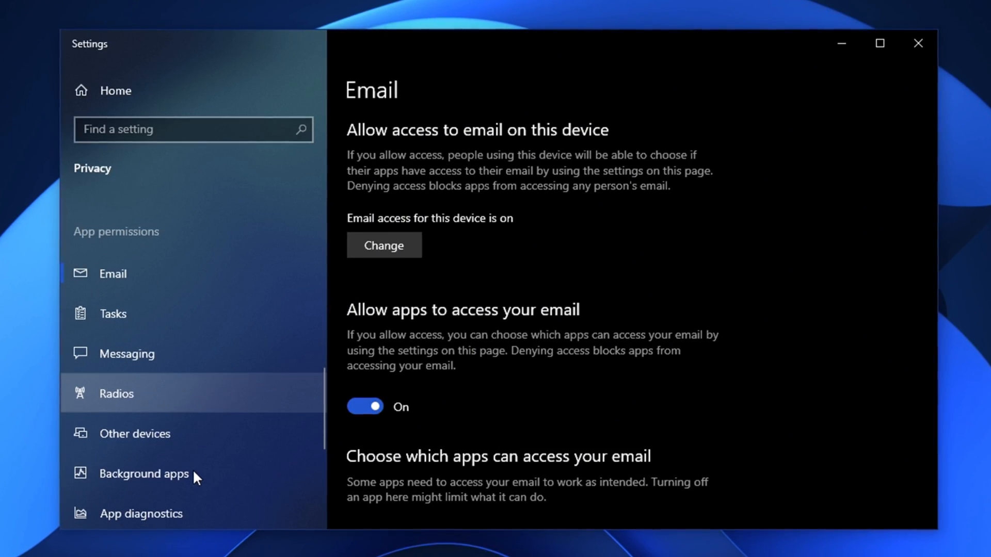
{"action": "left_click", "coordinate": [116, 393]}
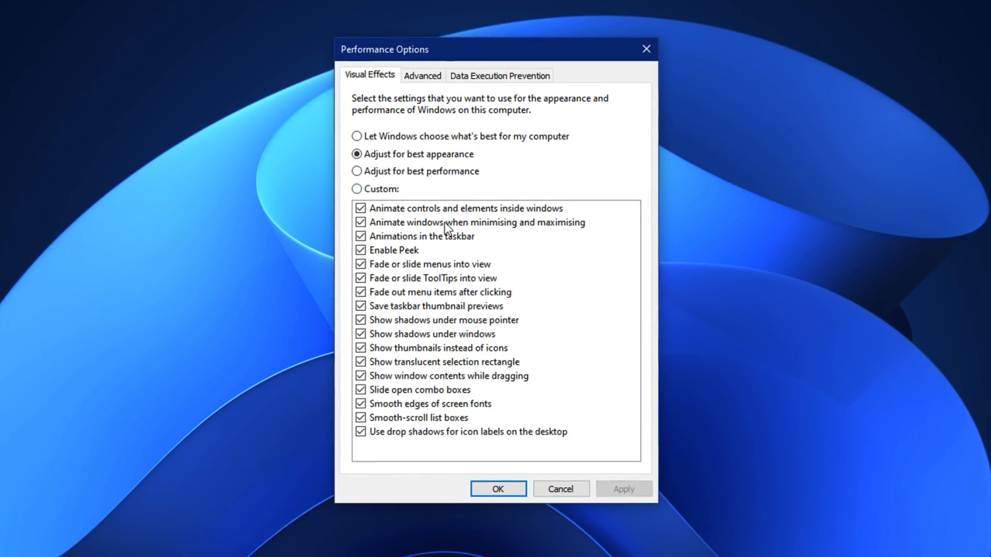
Step: Check the Advanced tab, return to Visual Effects and close Performance Options
{"action": "left_click", "coordinate": [422, 76]}
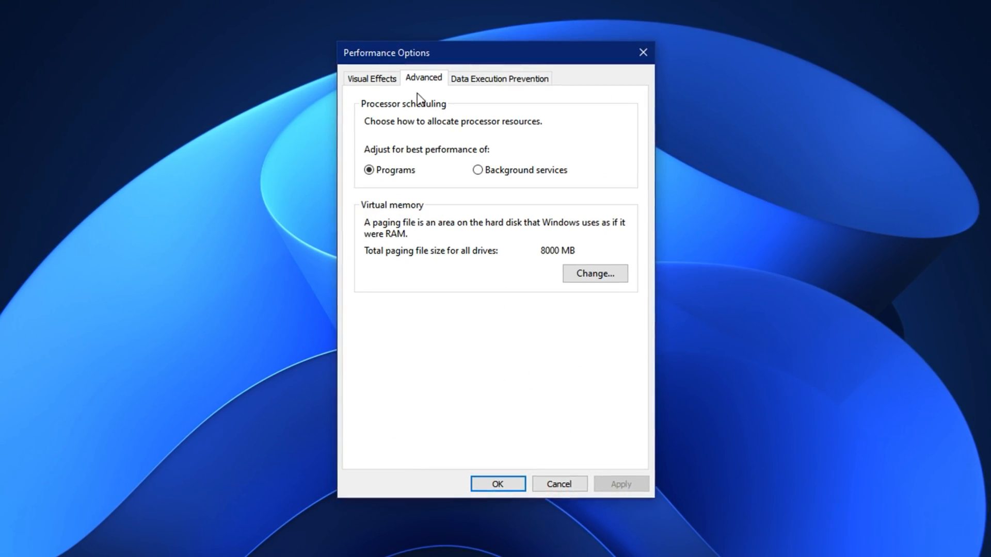
{"action": "left_click", "coordinate": [593, 274]}
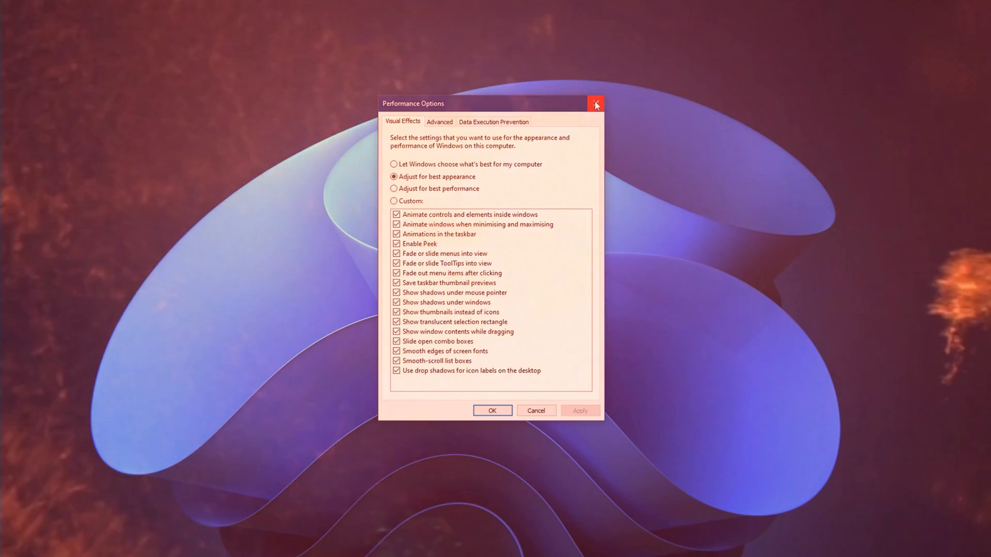
{"action": "left_click", "coordinate": [594, 104]}
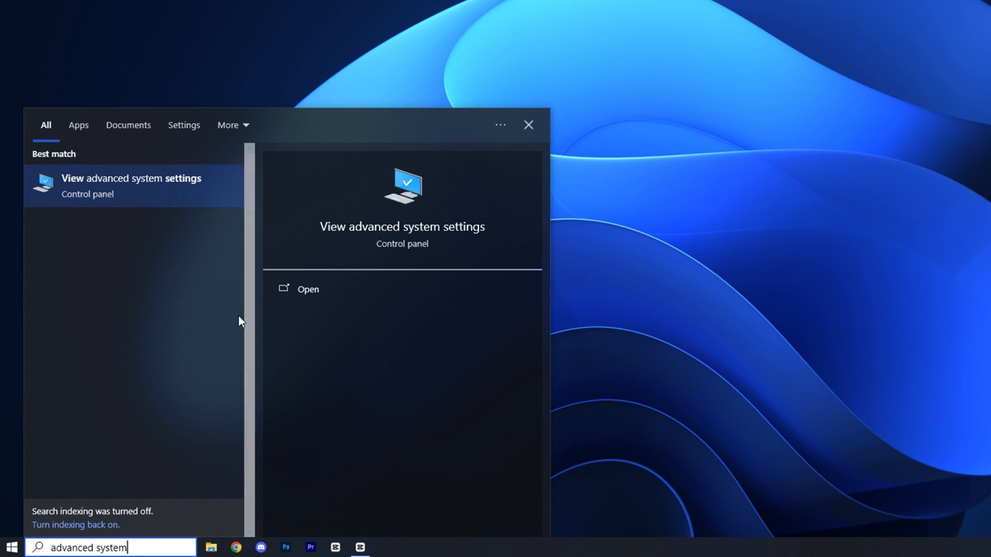
Step: Open advanced system settings, centre System Properties and open Performance Settings
{"action": "left_click", "coordinate": [131, 185]}
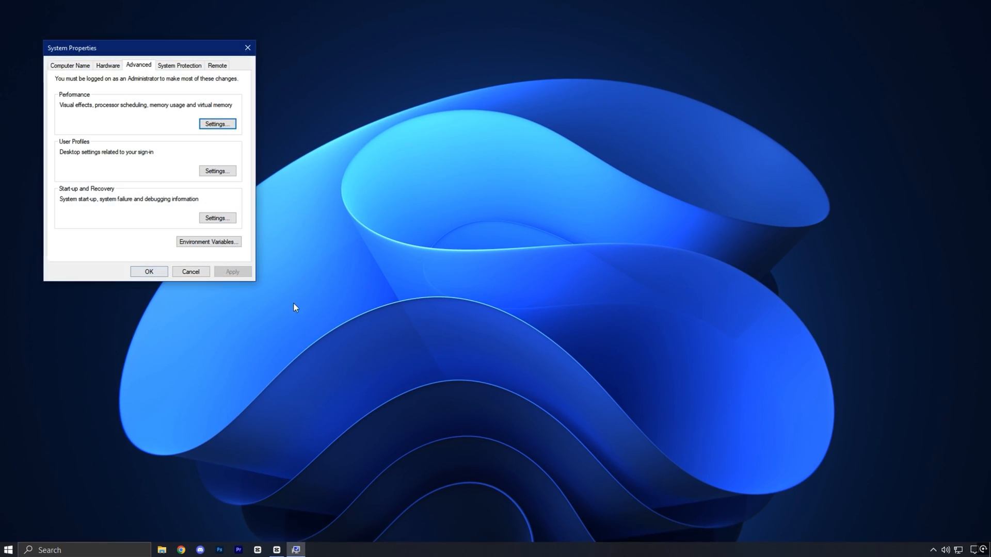
{"action": "left_click_drag", "start_coordinate": [71, 47], "coordinate": [409, 123]}
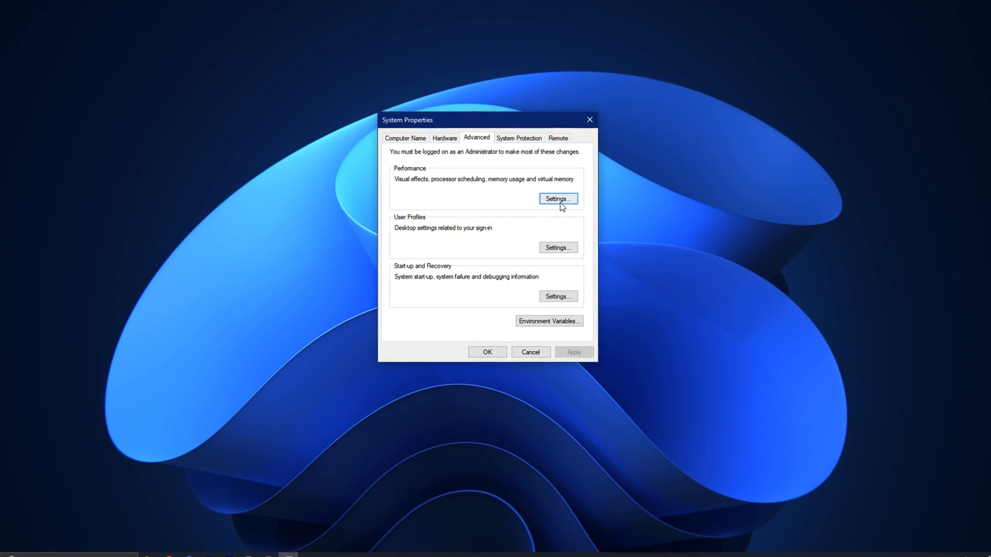
{"action": "left_click", "coordinate": [556, 198]}
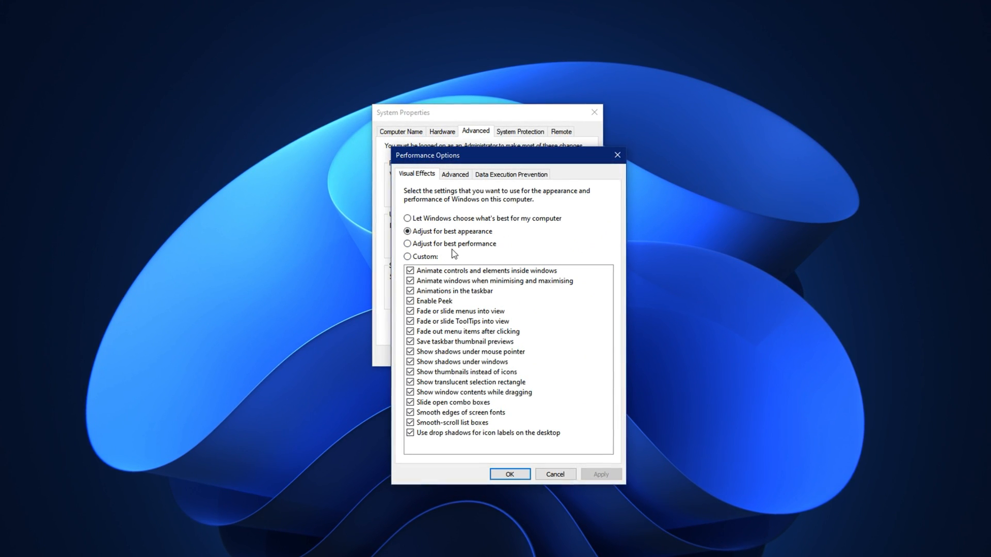
Step: Set visual effects to best performance, keeping window animations, thumbnails and smooth screen fonts on
{"action": "left_click", "coordinate": [406, 244]}
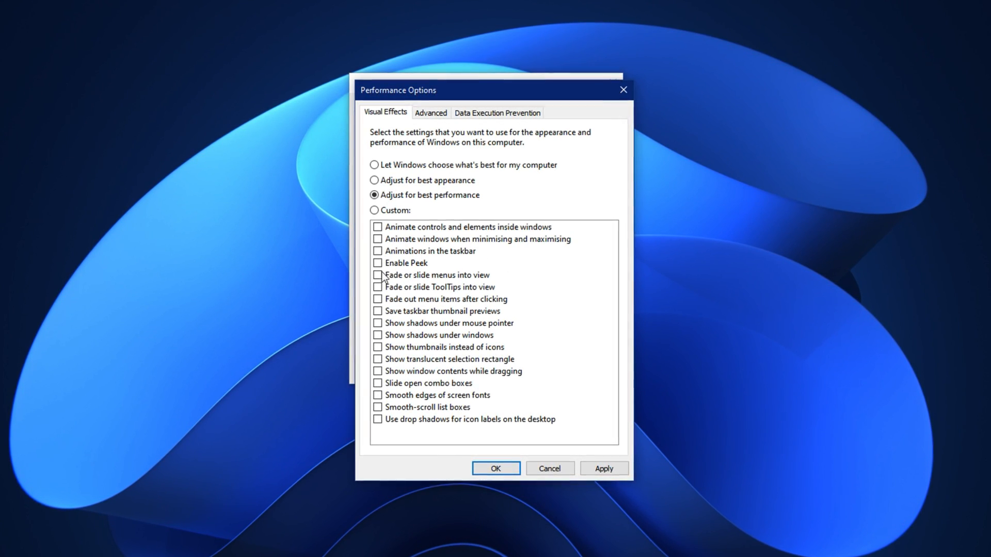
{"action": "left_click", "coordinate": [377, 238]}
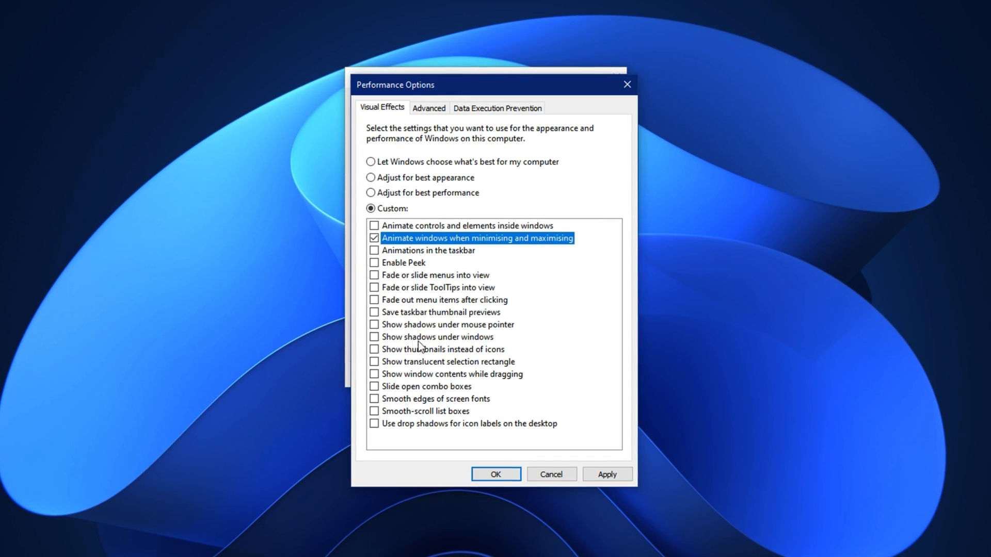
{"action": "left_click", "coordinate": [374, 350]}
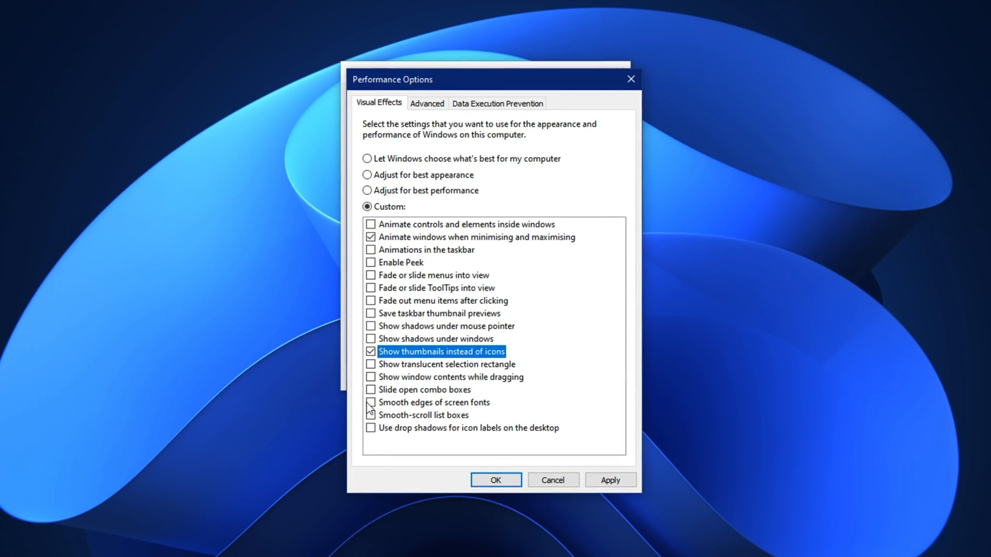
{"action": "left_click", "coordinate": [370, 402]}
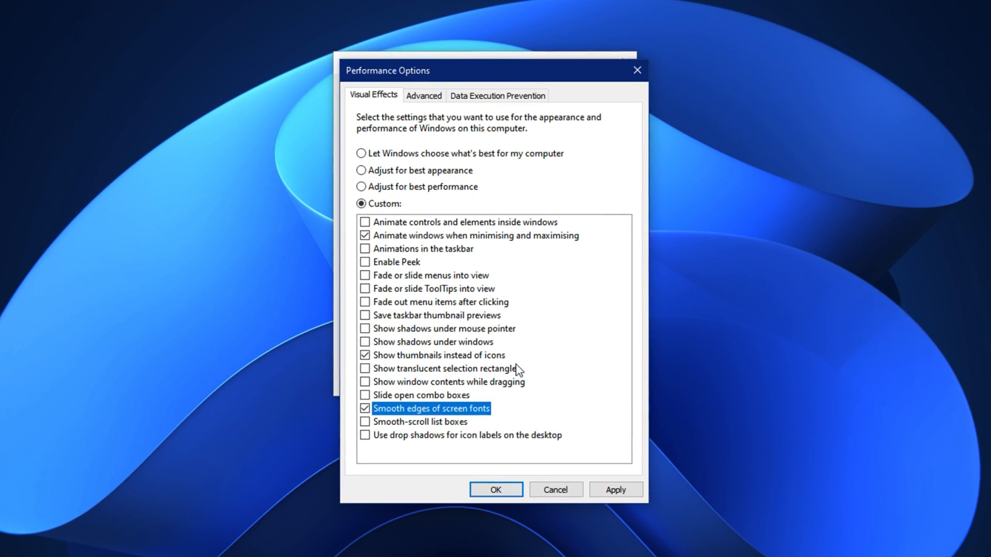
{"action": "left_click", "coordinate": [423, 94]}
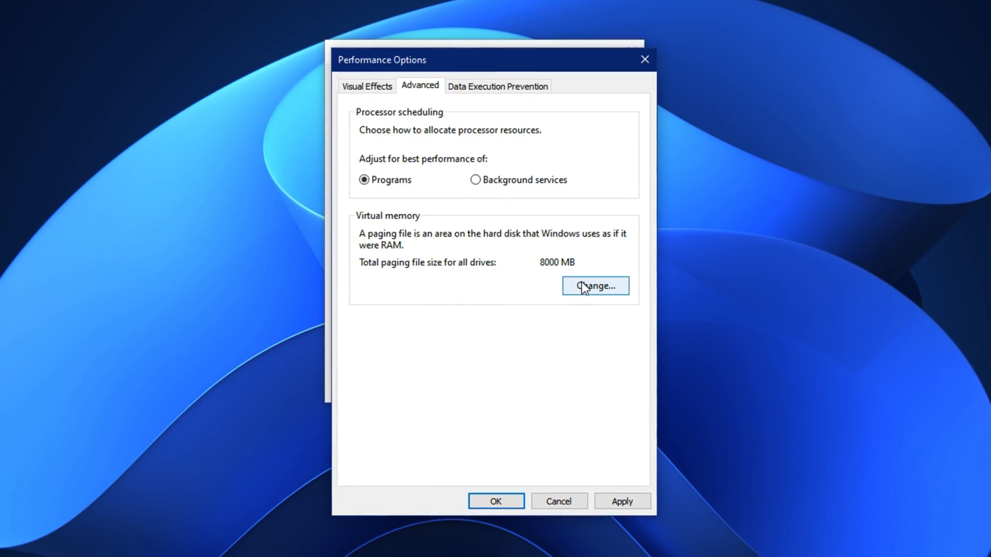
Step: Set drive C: to a custom paging file with 1361 MB initial size and bring up Calculator
{"action": "left_click", "coordinate": [594, 286]}
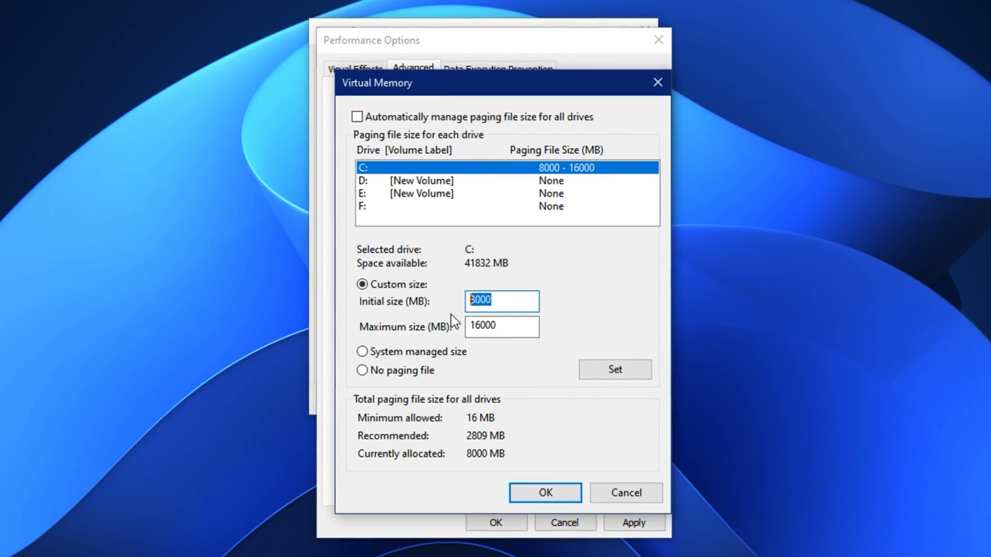
{"action": "type", "text": "1361"}
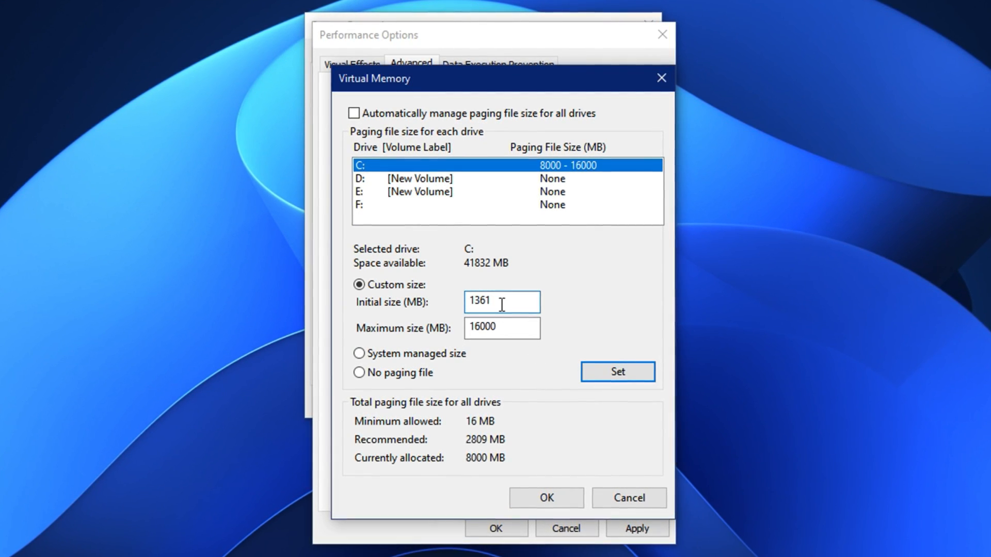
{"action": "left_click", "coordinate": [502, 328]}
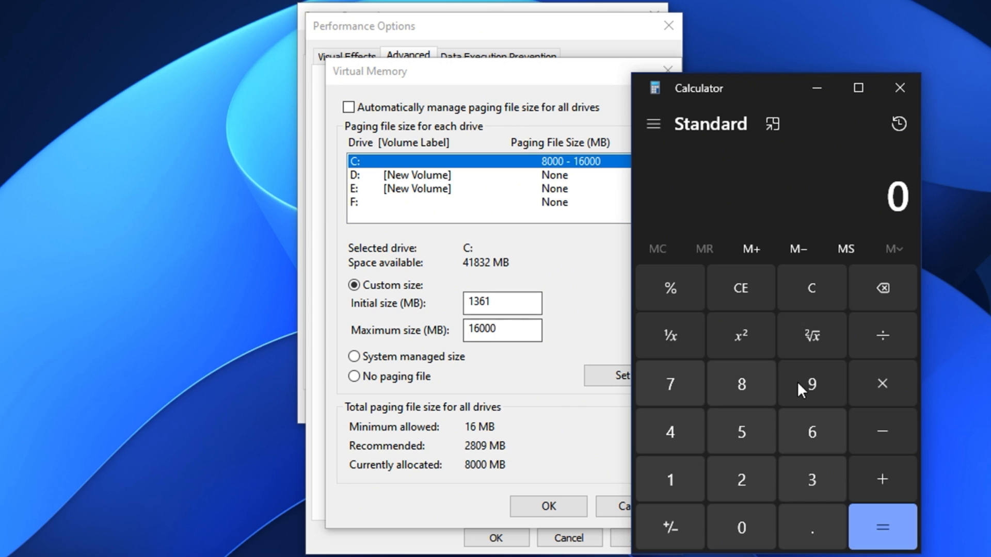
Step: Work out 16 × 1024 = 16,384 in Calculator
{"action": "left_click", "coordinate": [670, 479]}
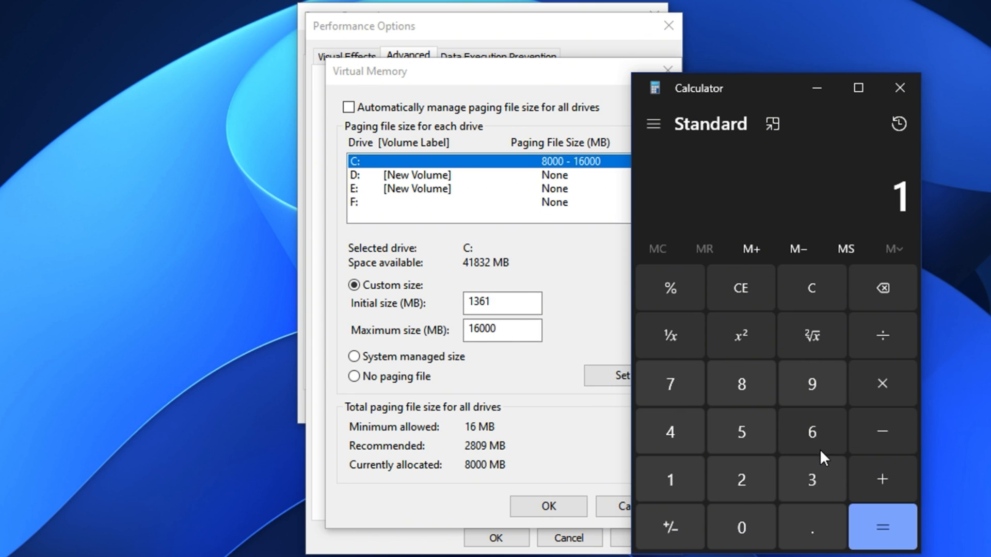
{"action": "left_click", "coordinate": [740, 527]}
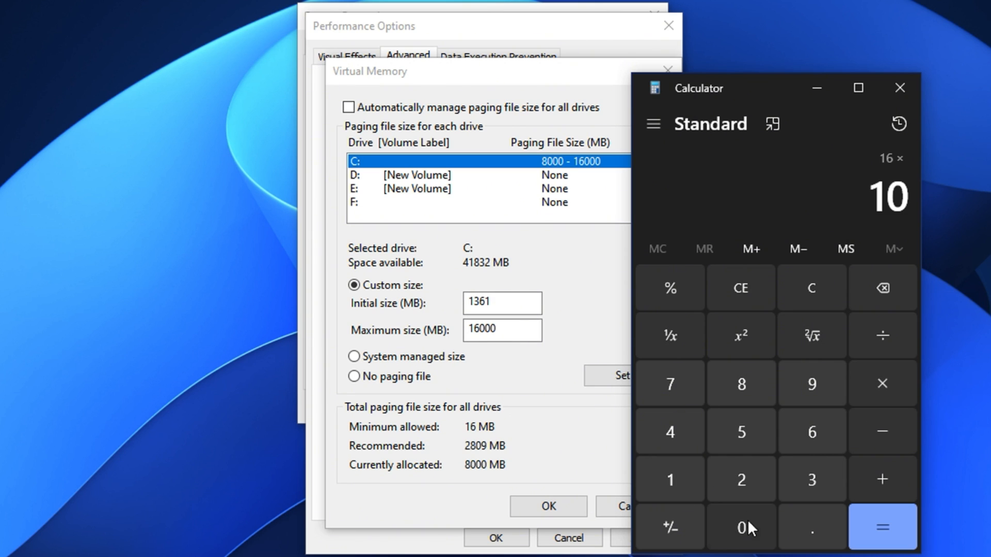
{"action": "left_click", "coordinate": [883, 527]}
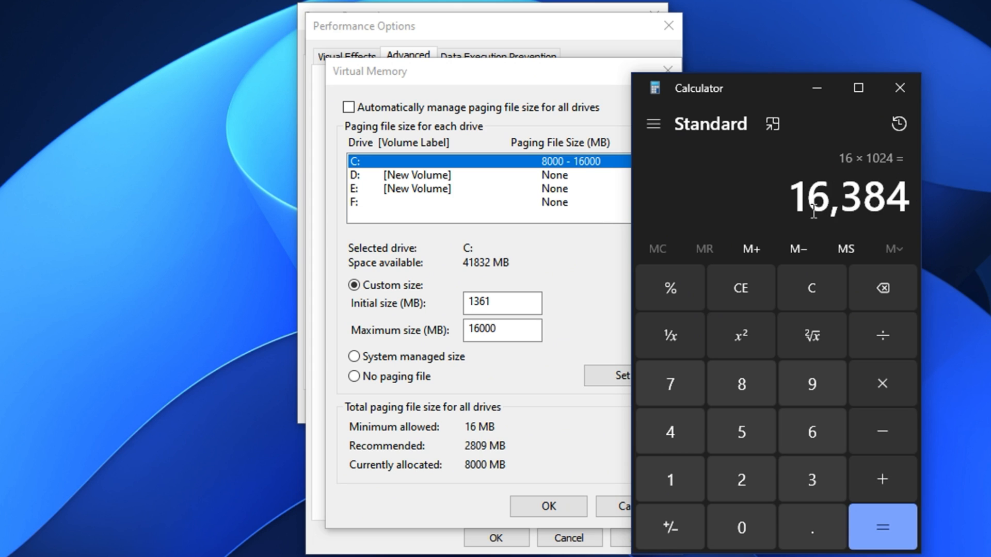
{"action": "mouse_move", "coordinate": [854, 166]}
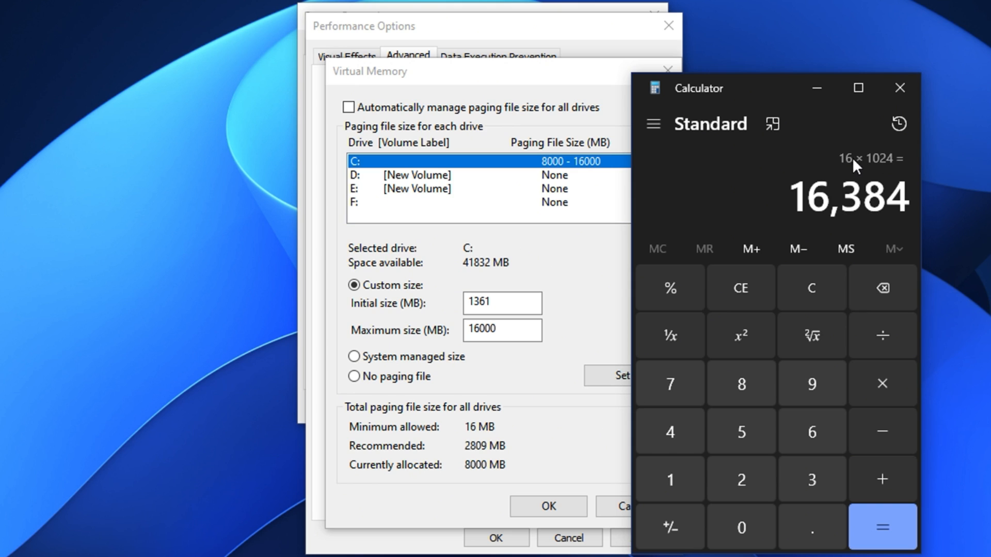
{"action": "mouse_move", "coordinate": [838, 199]}
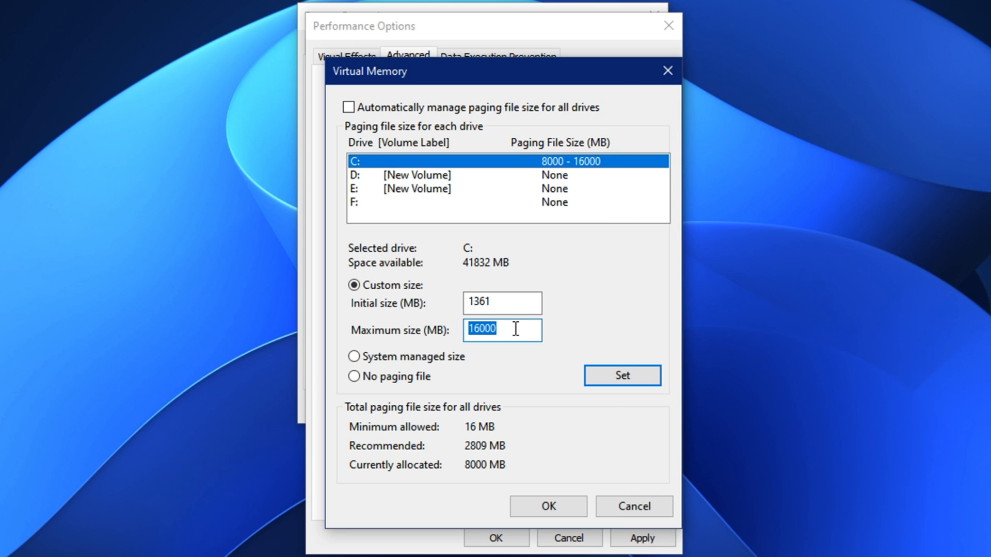
Step: Enter 8192 MB as drive C:'s maximum paging size and set it
{"action": "type", "text": "8192"}
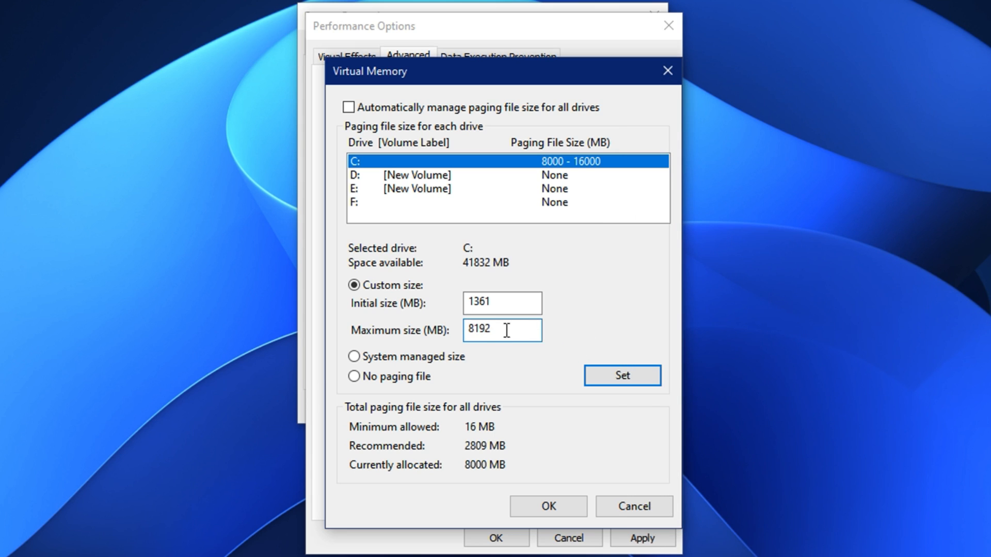
{"action": "left_click", "coordinate": [621, 376]}
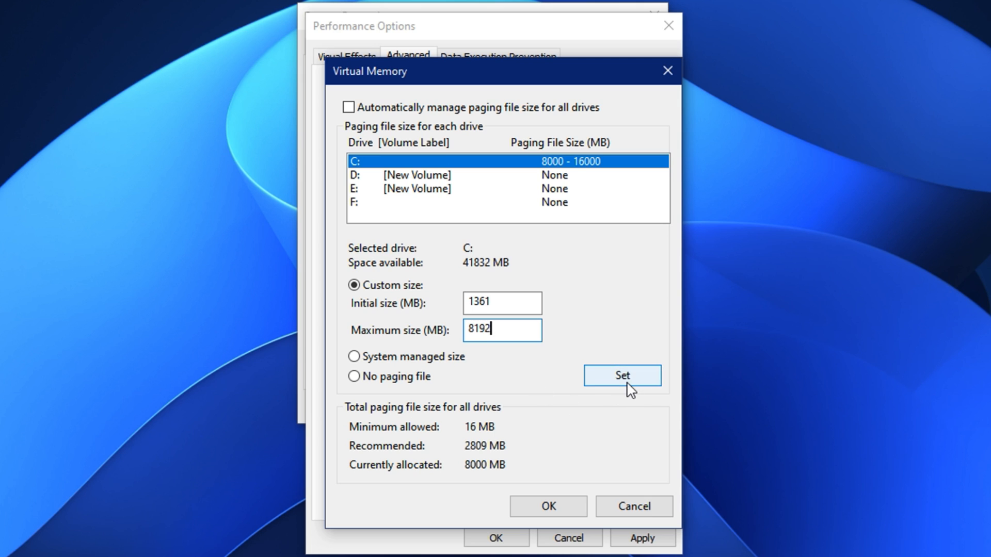